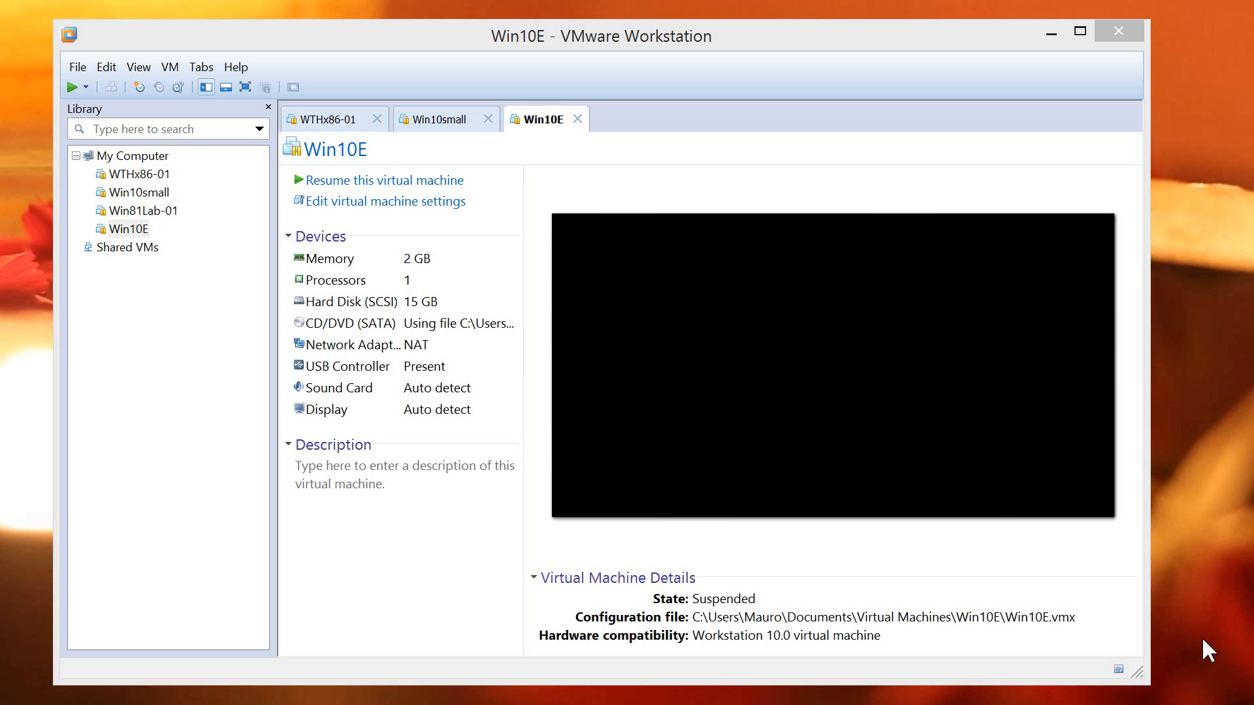
pyautogui.moveTo(628, 402)
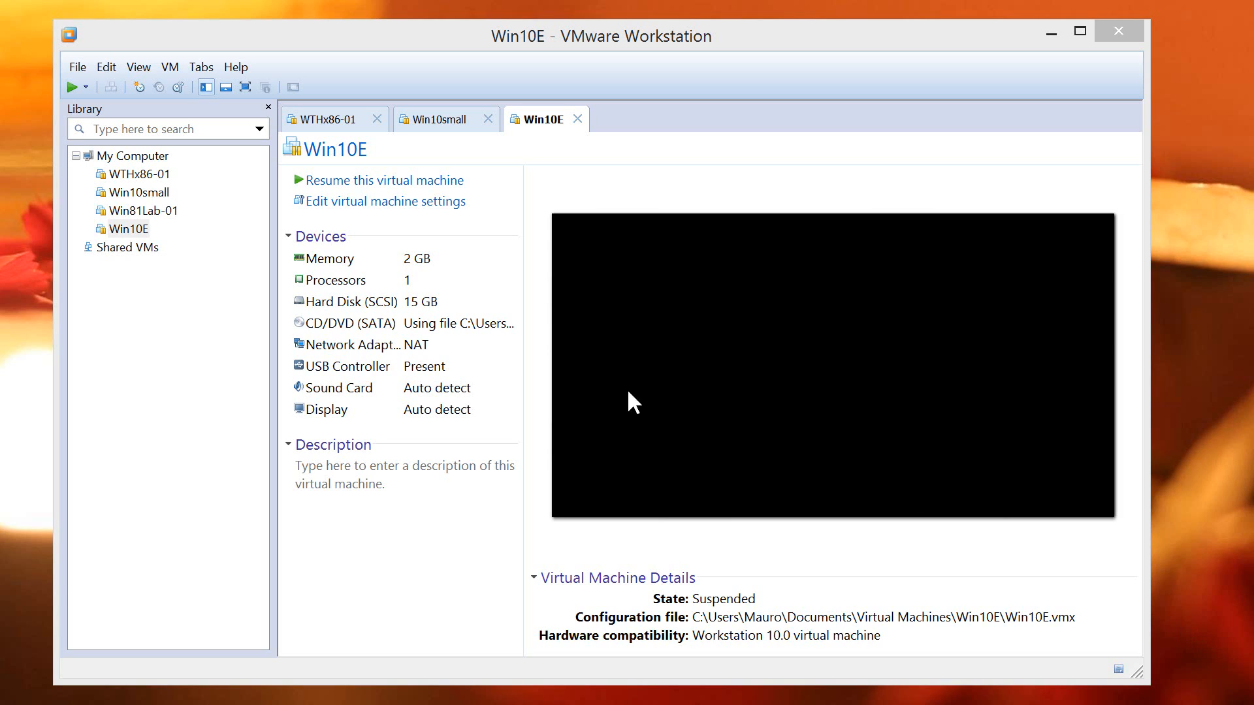
# Start the New Virtual Machine Wizard from the File menu.
pyautogui.click(78, 67)
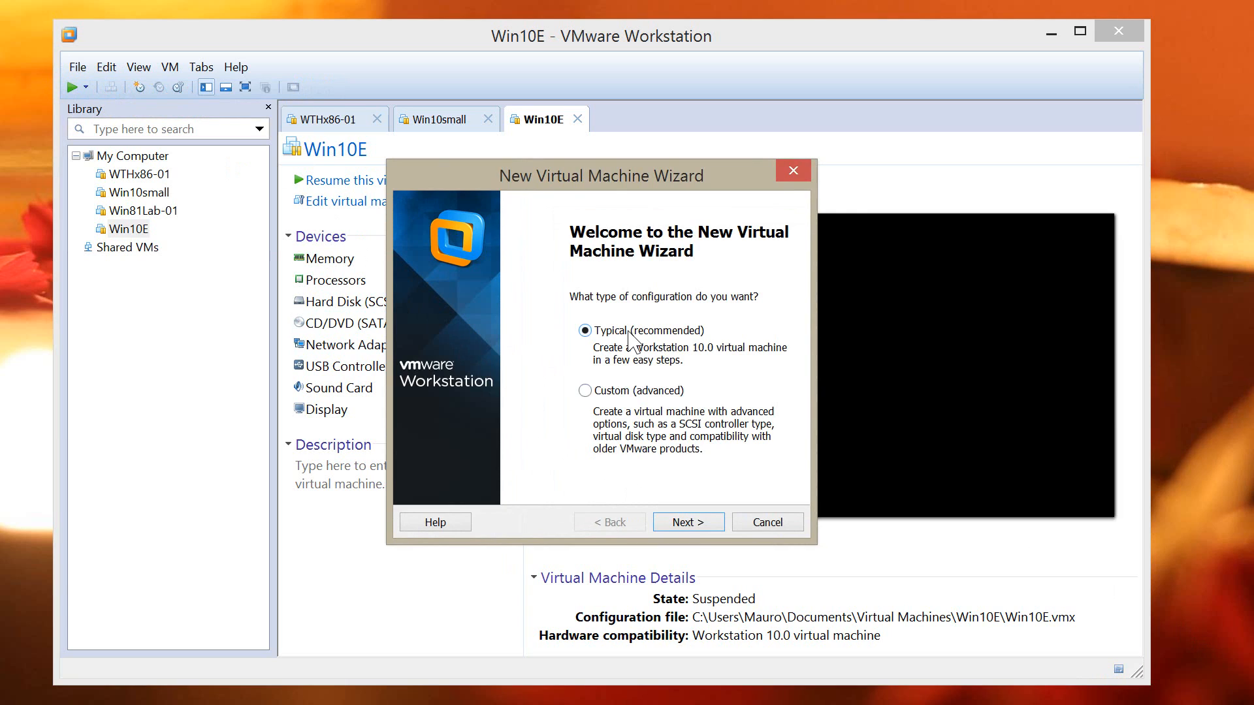
# Use a Typical setup installing from WindowsTechnicalPreview-x86-EN-US.iso on the Desktop, then continue.
pyautogui.click(687, 522)
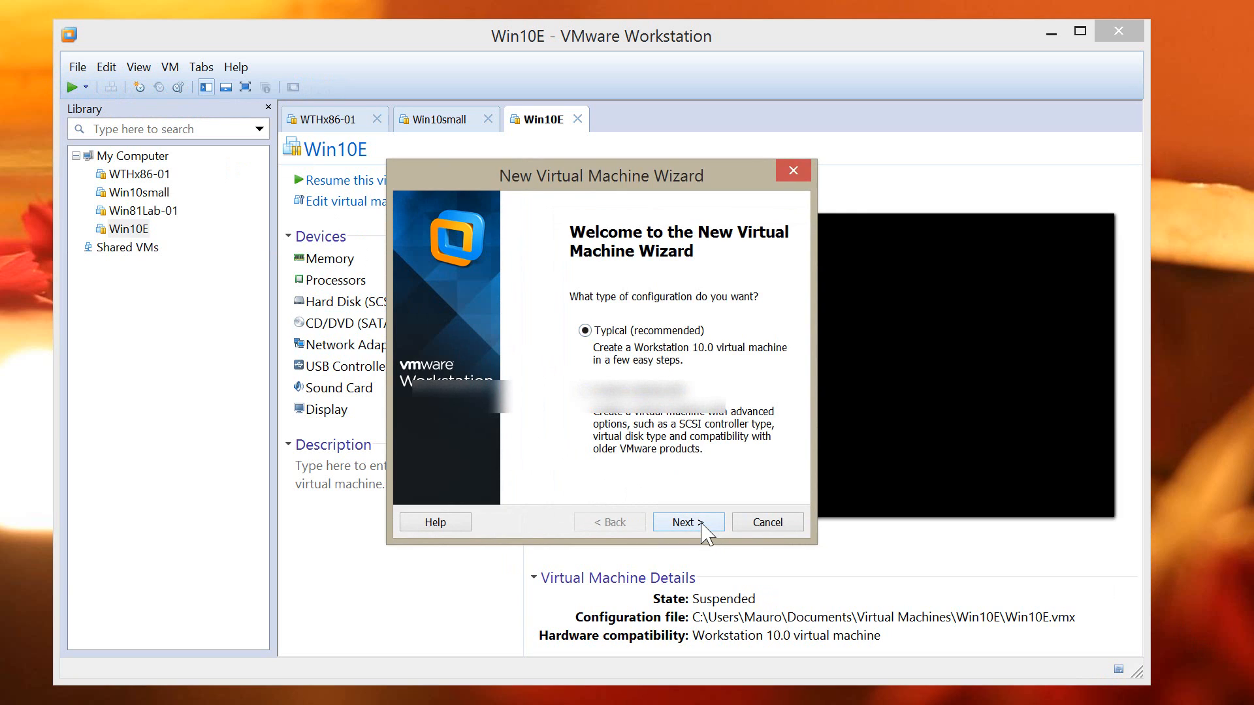
pyautogui.click(688, 522)
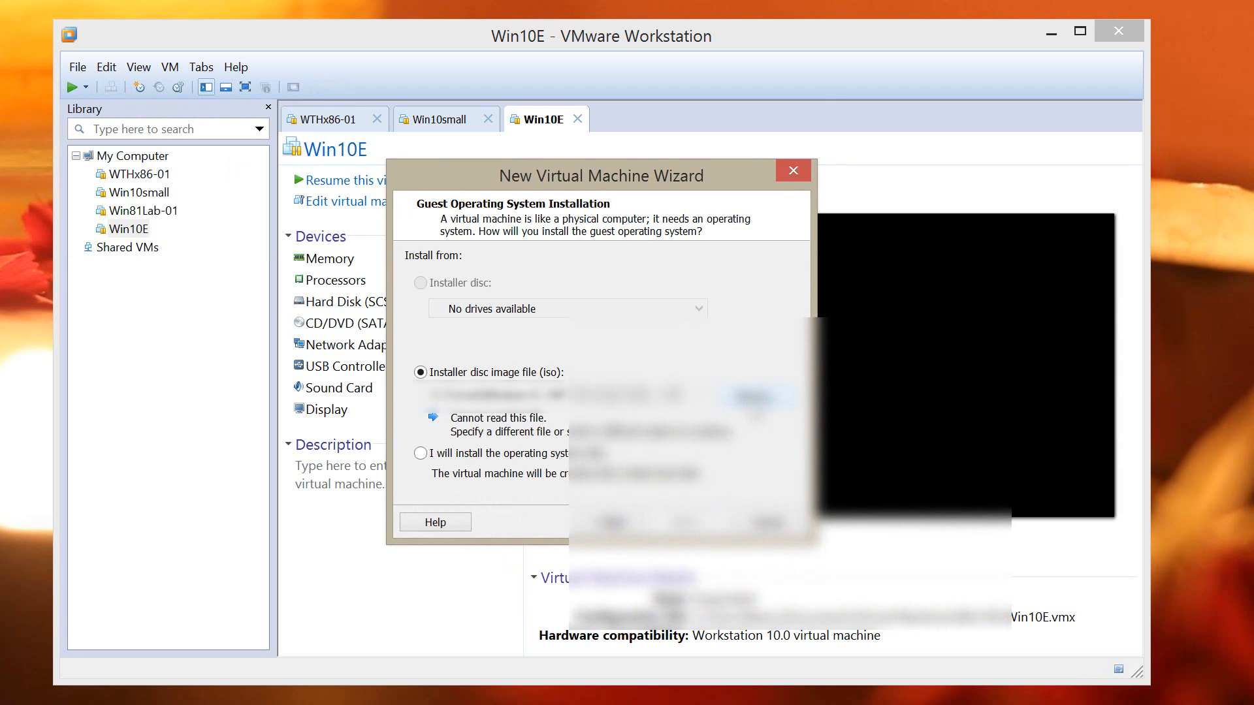
pyautogui.click(758, 394)
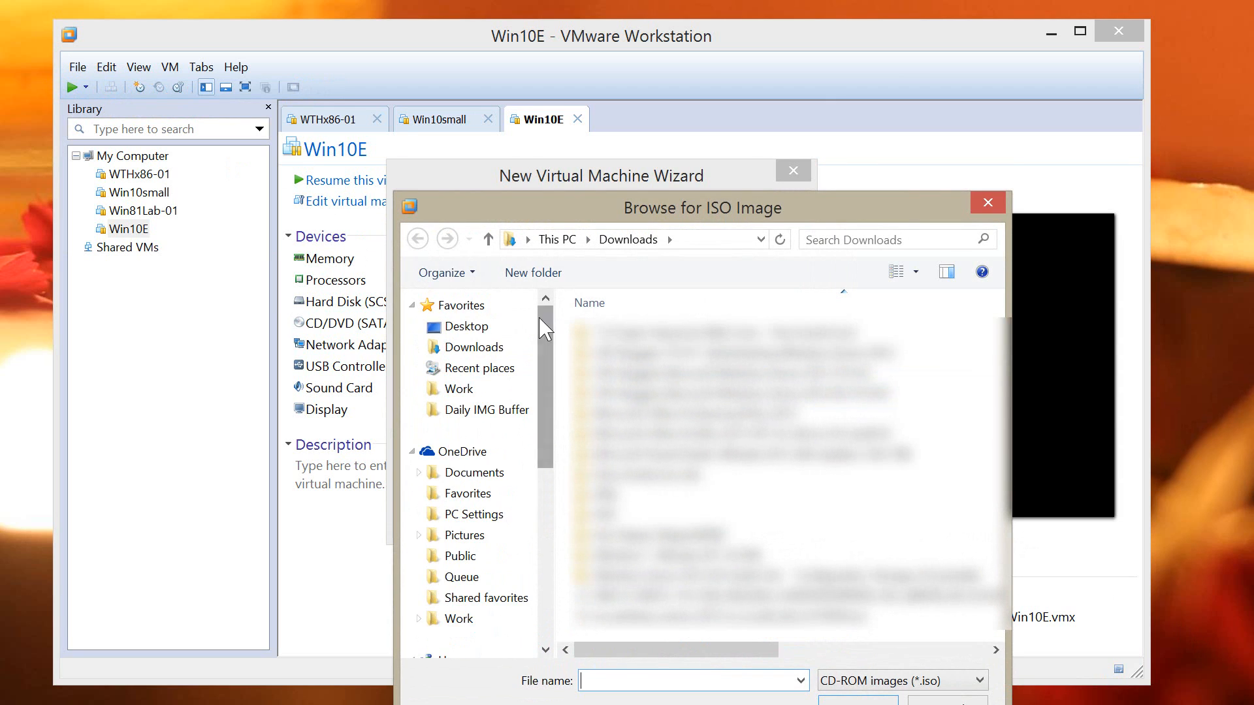
pyautogui.click(465, 326)
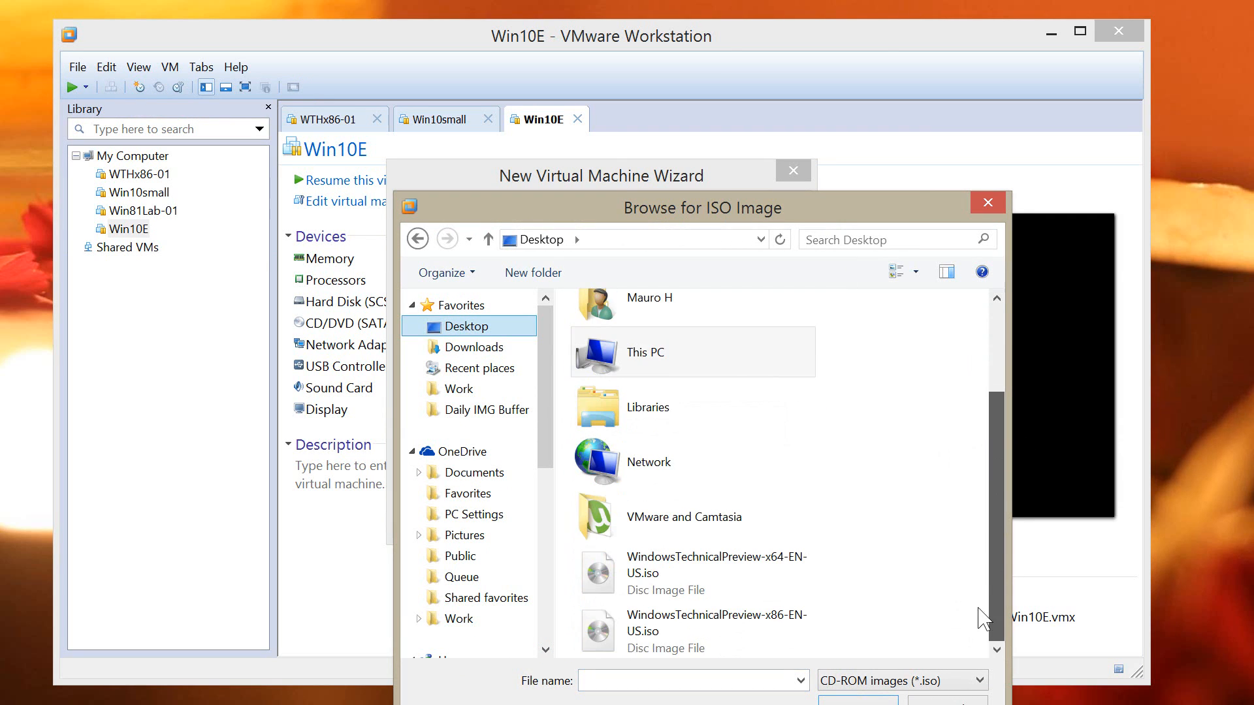
pyautogui.click(689, 632)
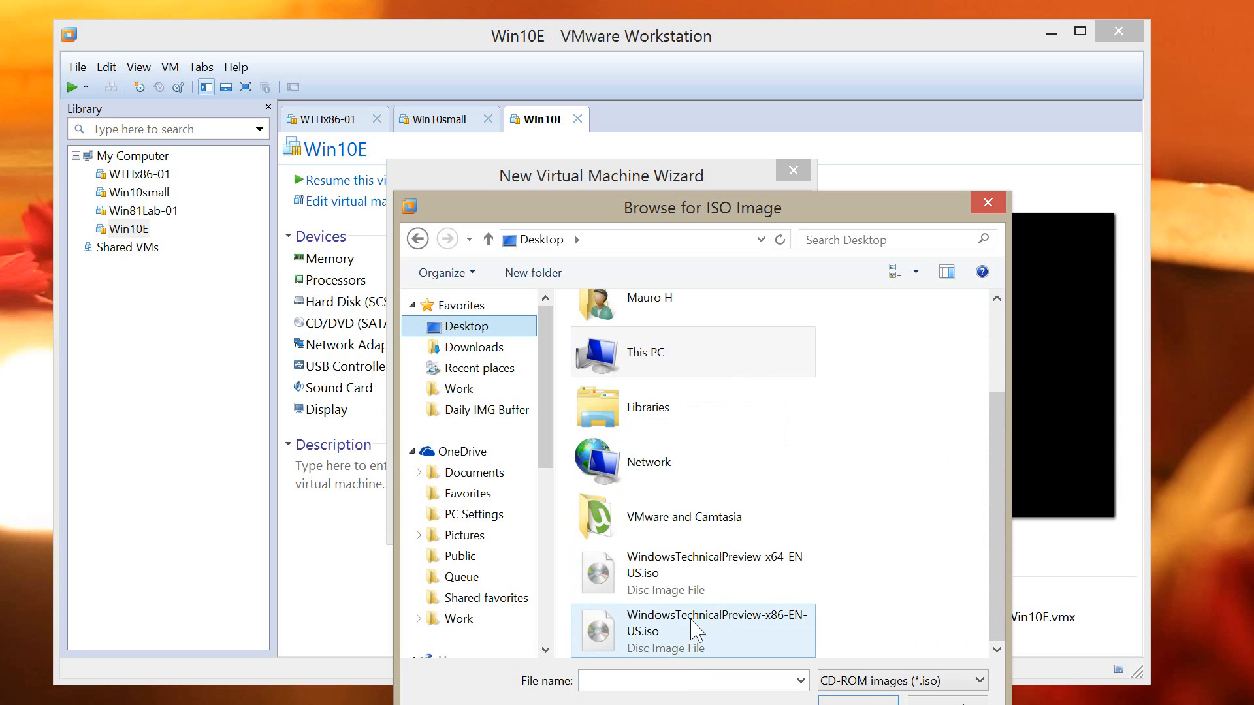
pyautogui.moveTo(689, 631)
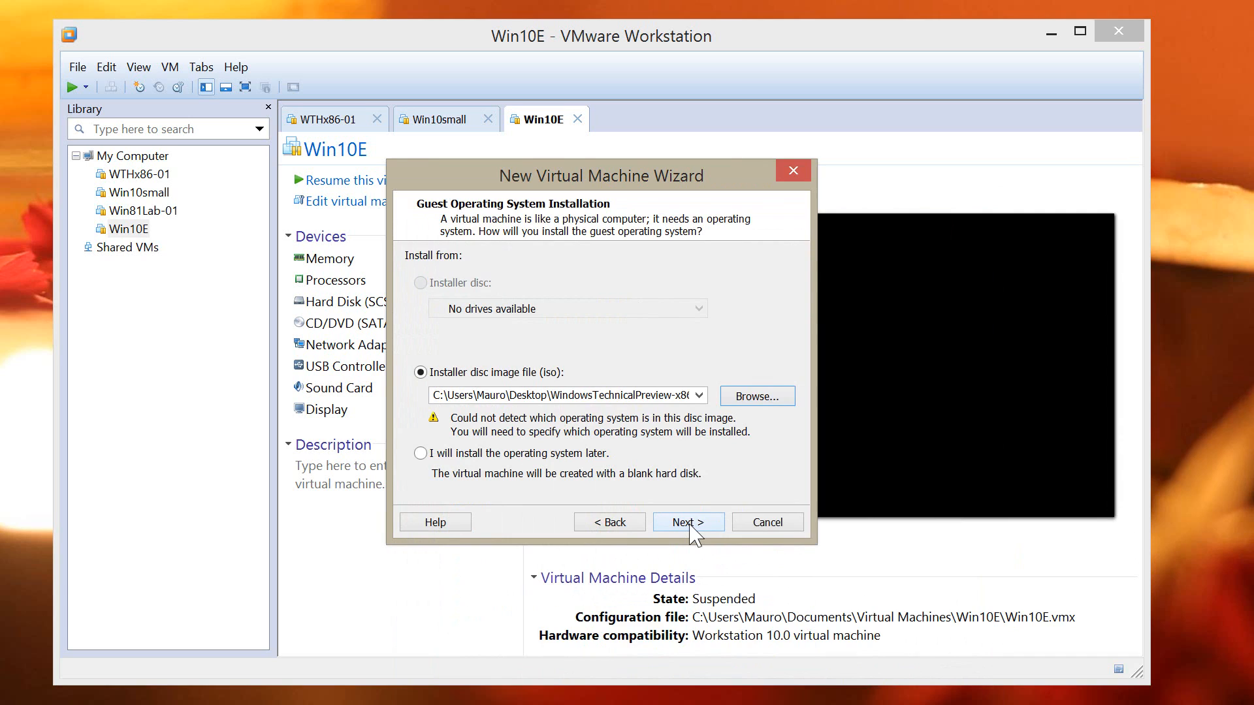
pyautogui.click(688, 522)
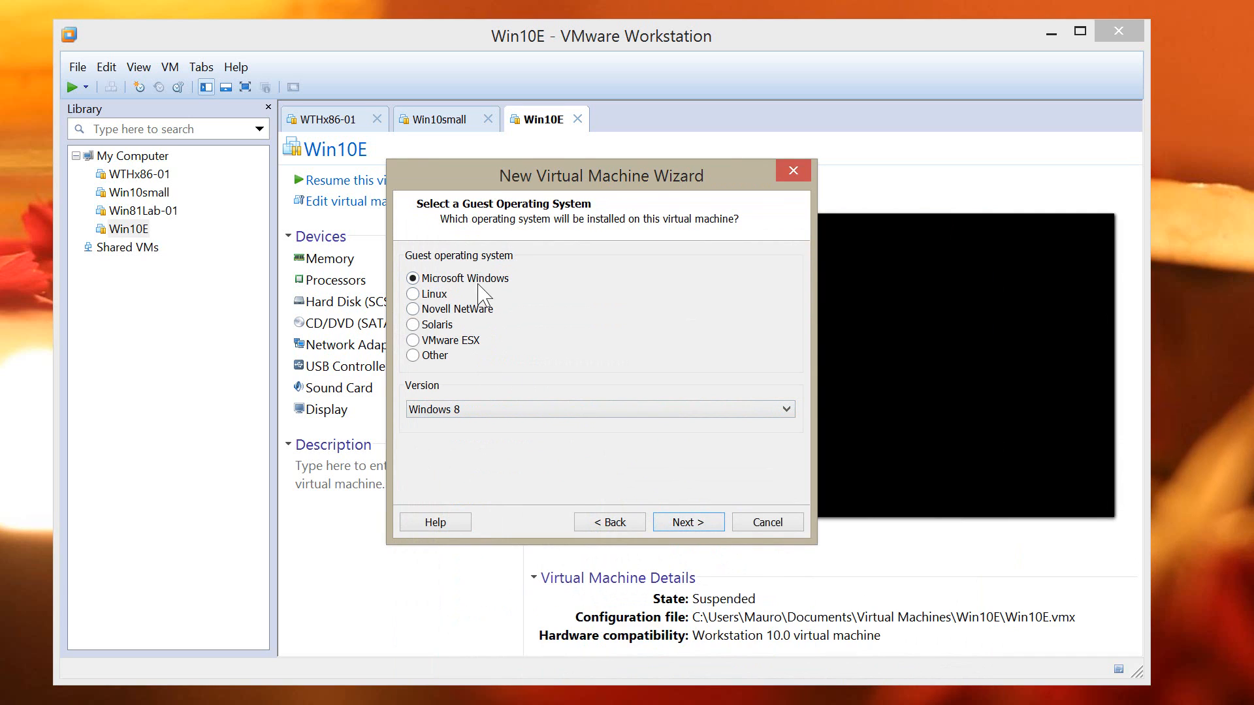
pyautogui.moveTo(508, 423)
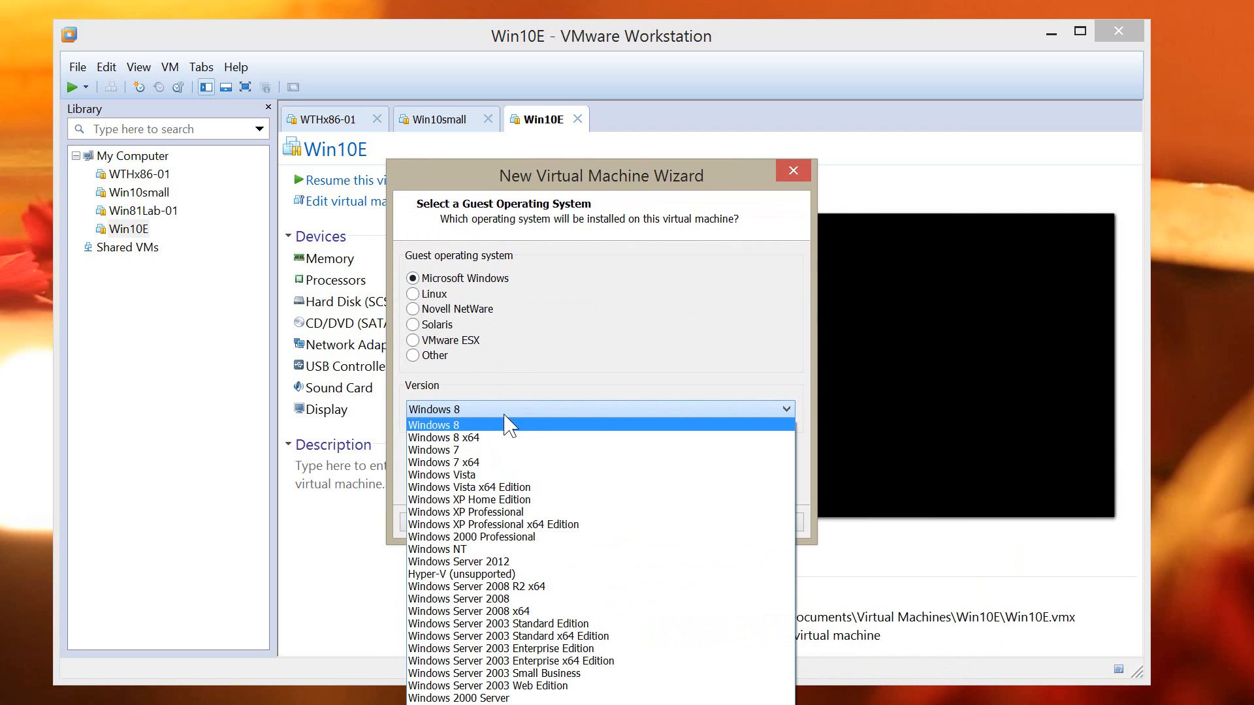
# Keep Microsoft Windows version Windows 8 as the guest system and continue.
pyautogui.click(459, 424)
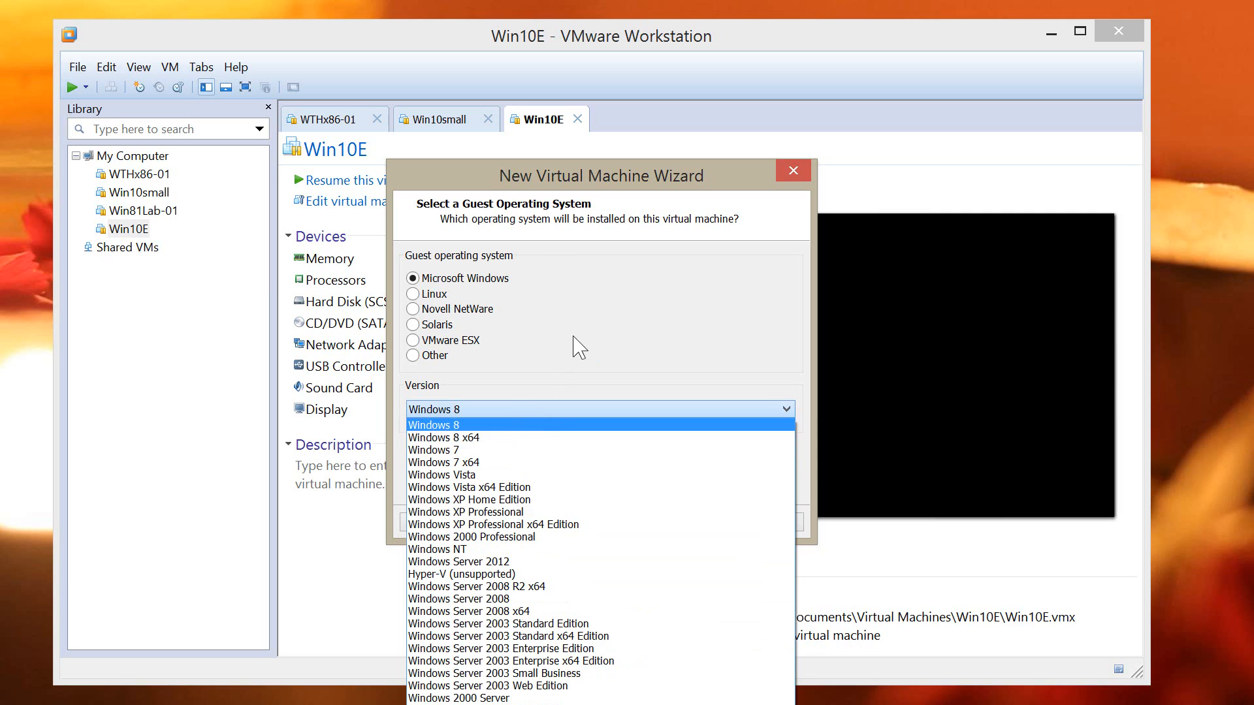
pyautogui.click(434, 424)
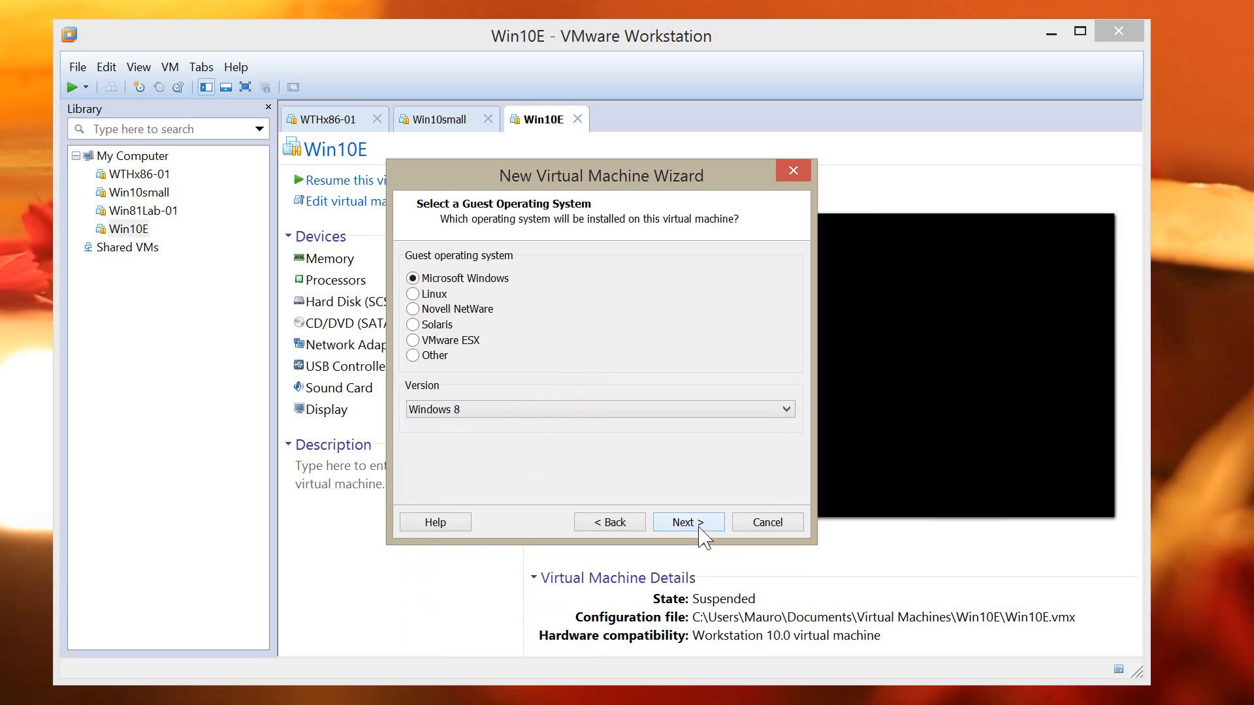
pyautogui.click(688, 522)
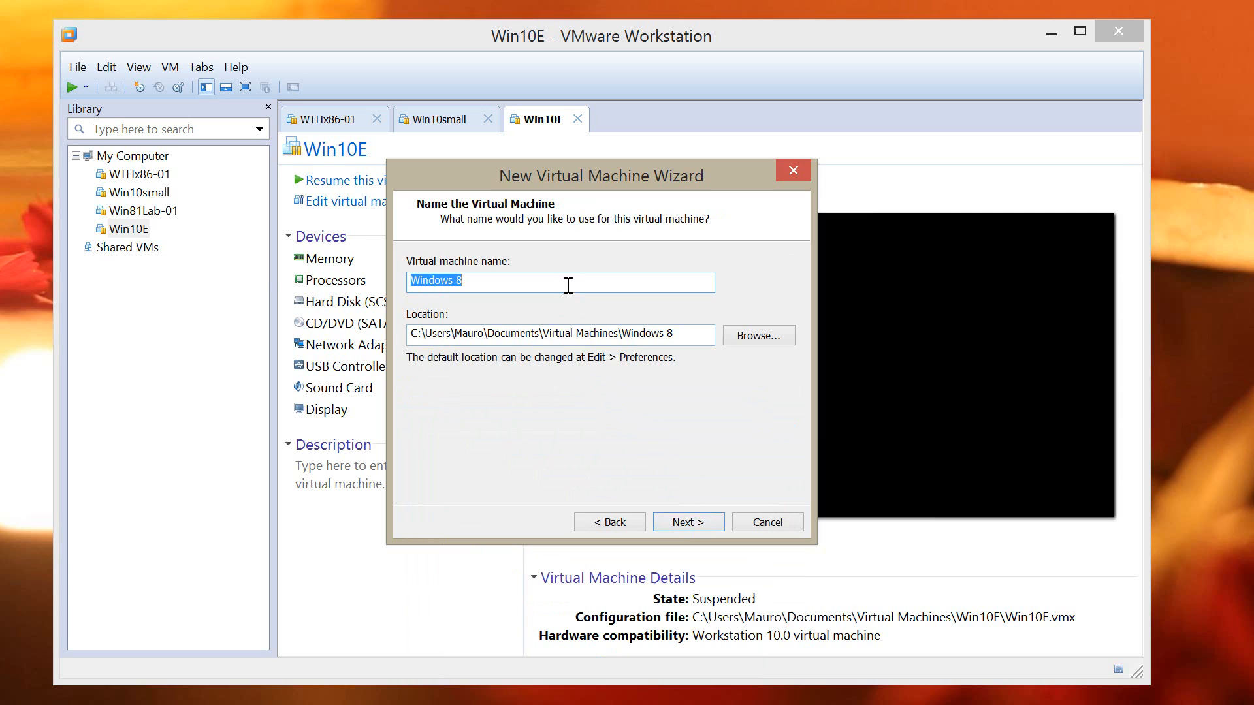
pyautogui.moveTo(562, 278)
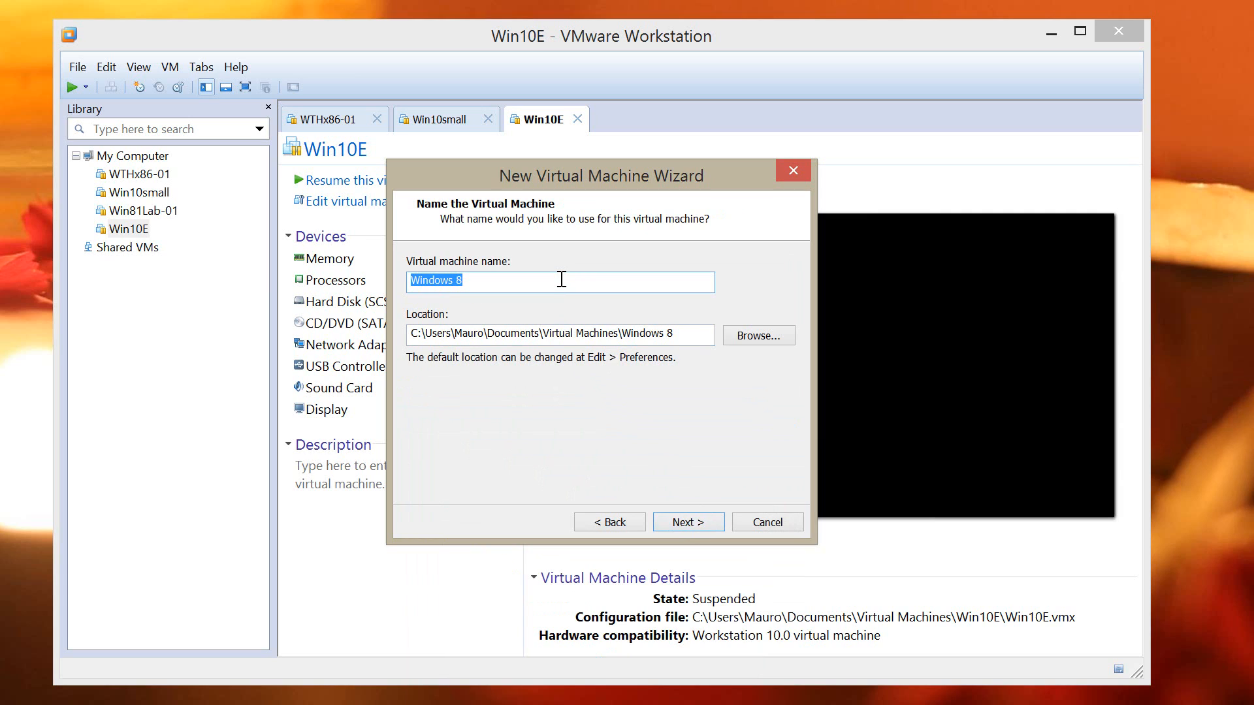
# Name the virtual machine Win10TP-VM01 and continue to disk capacity.
pyautogui.write('Win10TP')
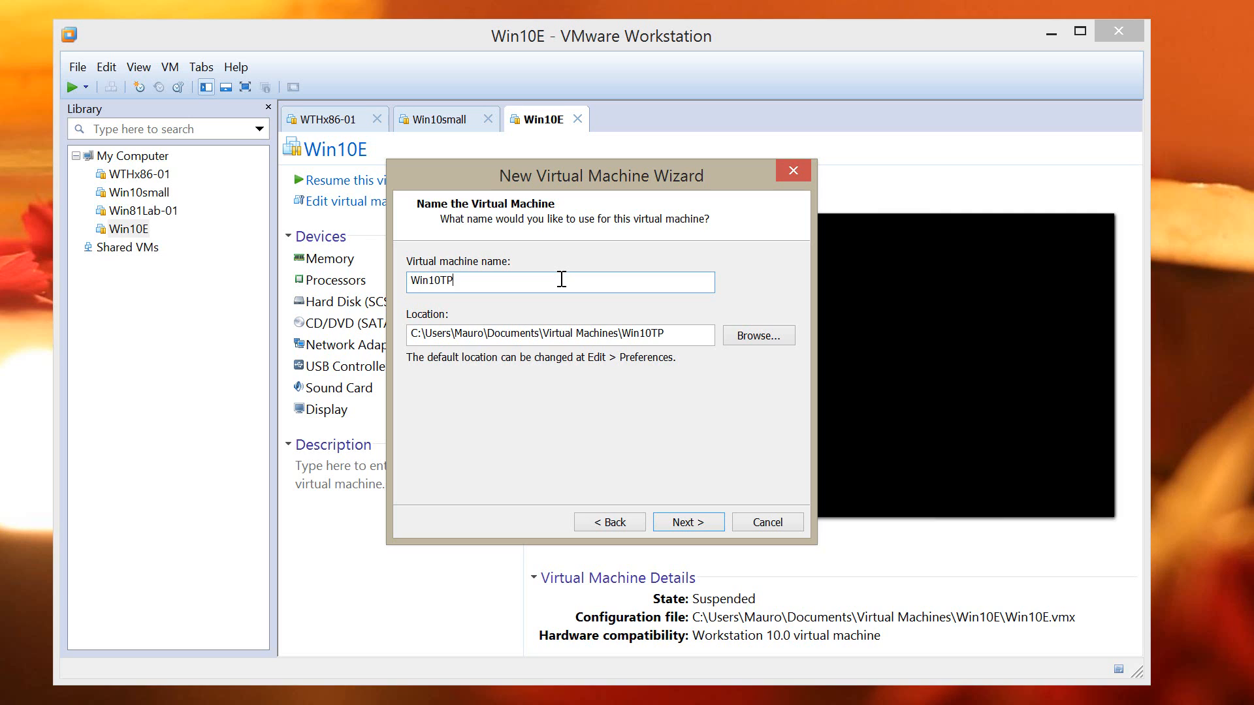
pyautogui.write('-V')
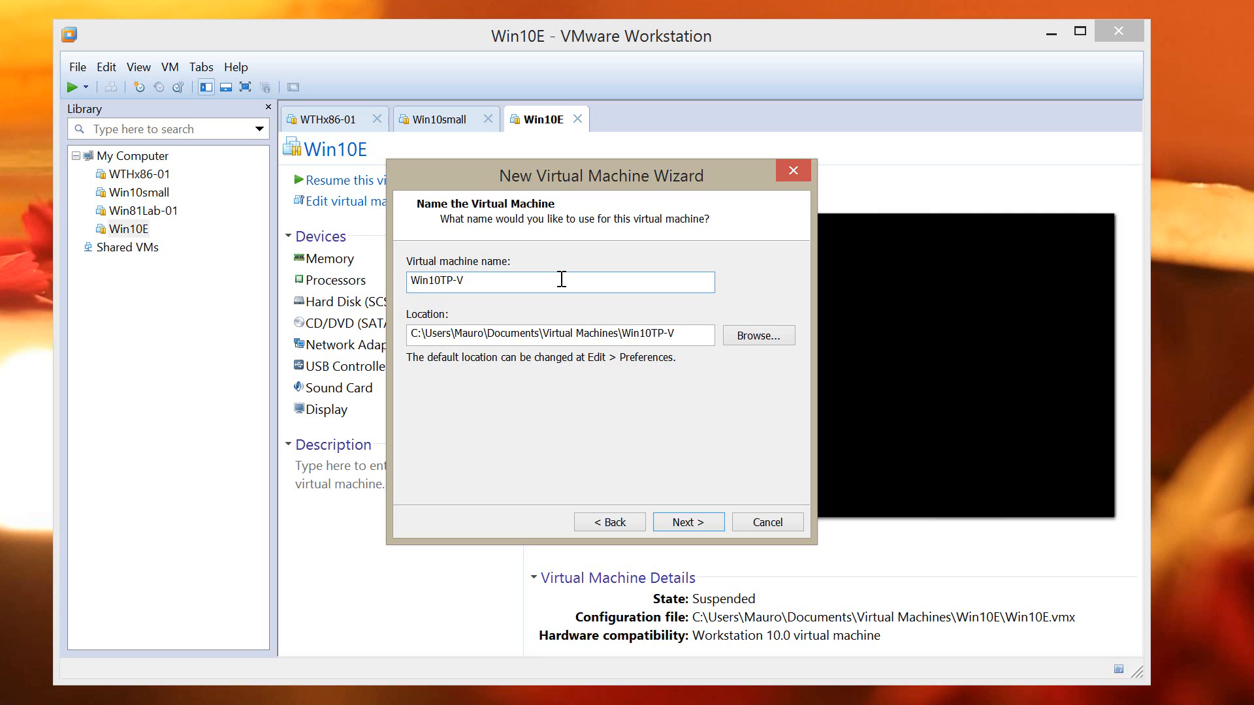
pyautogui.write('M')
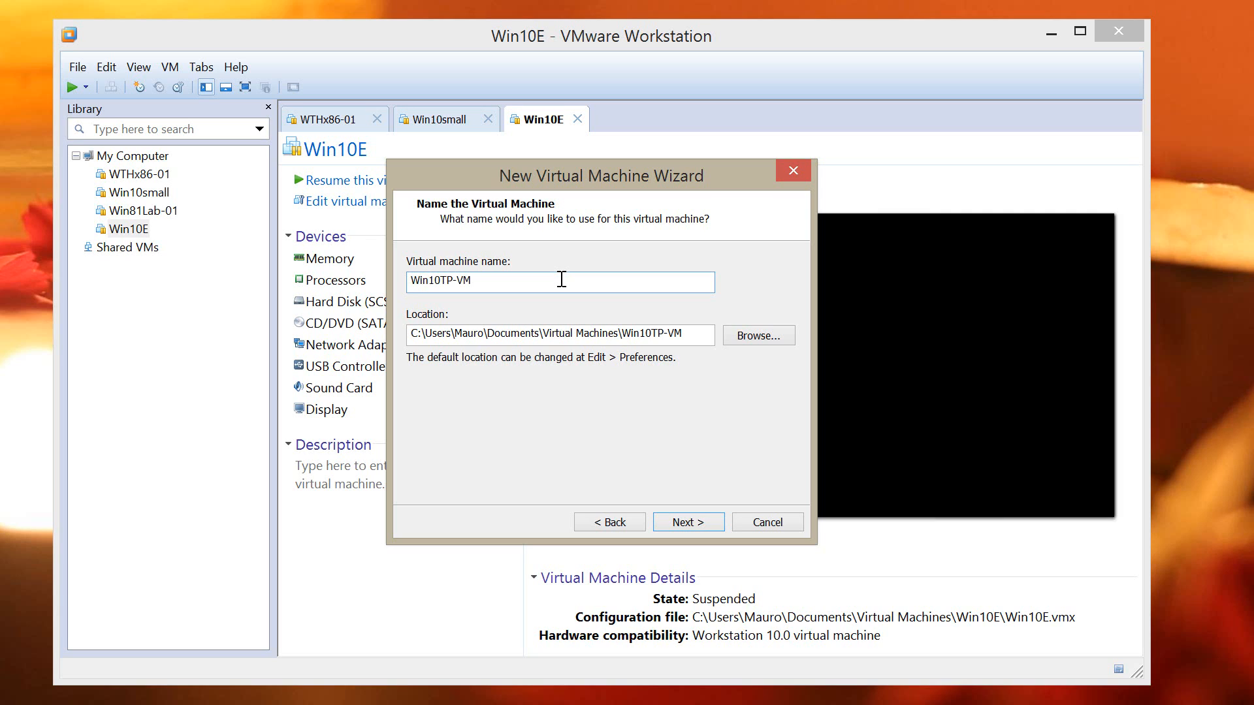
pyautogui.write('-')
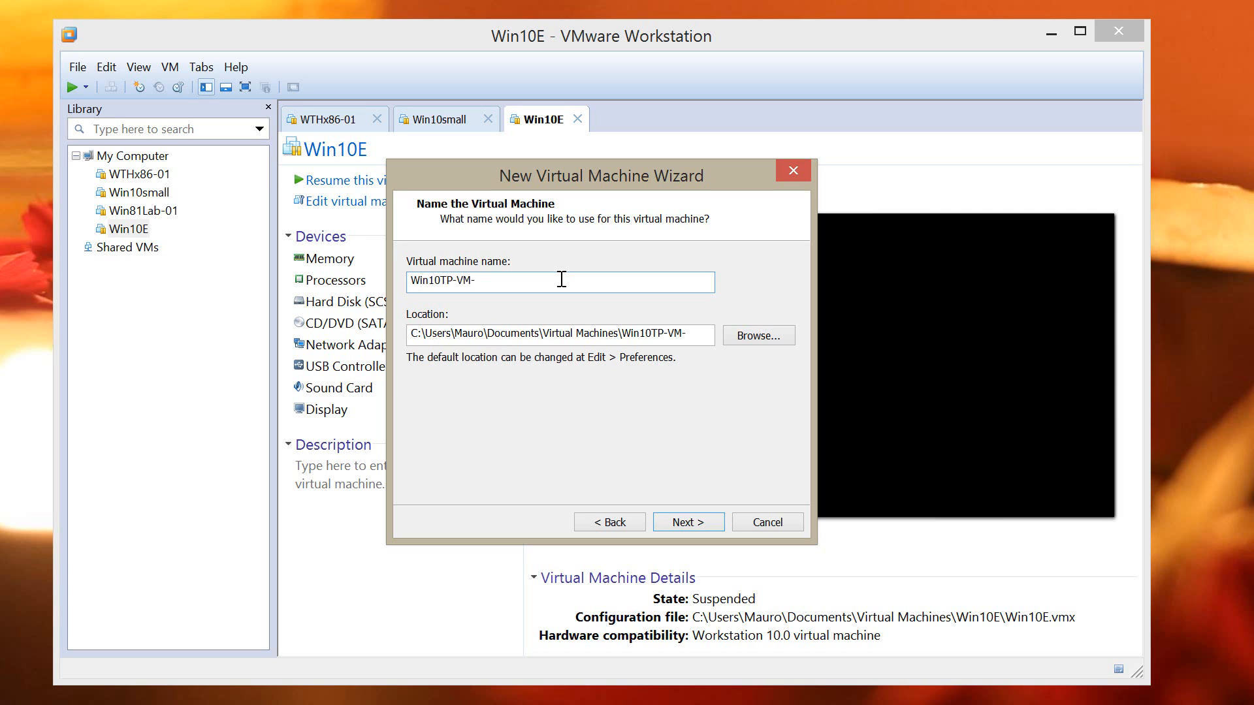
pyautogui.write('01')
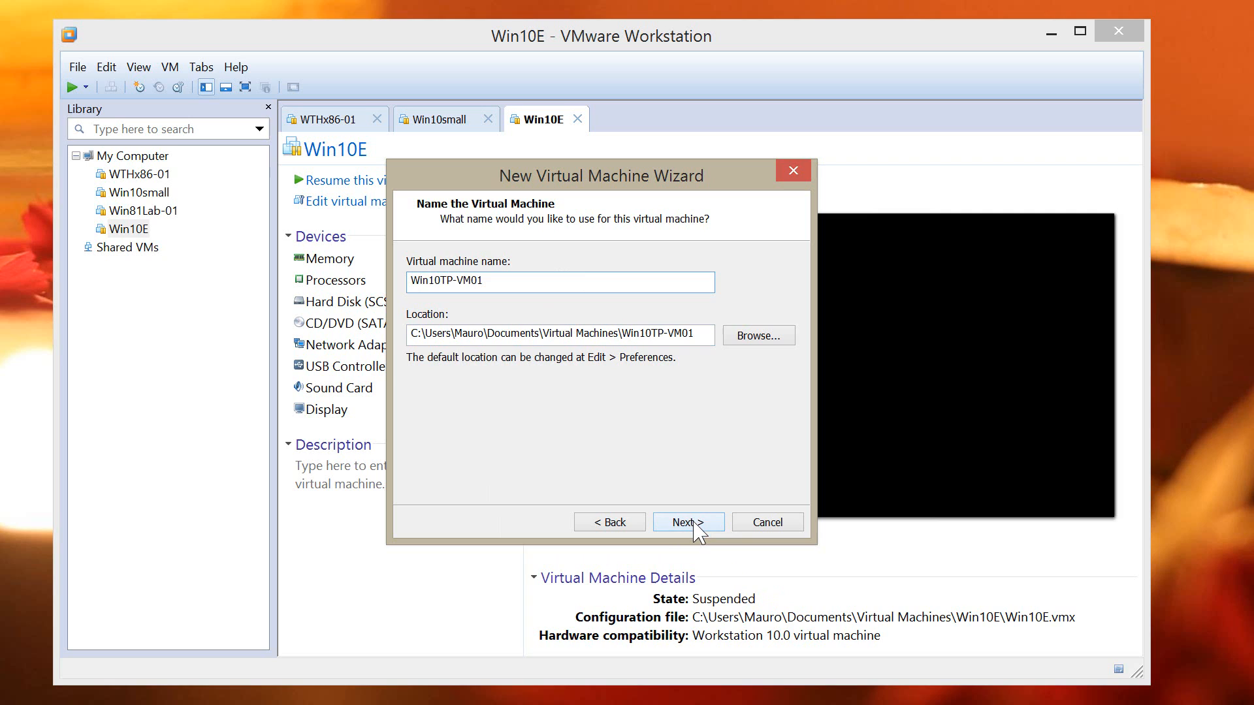
pyautogui.click(688, 523)
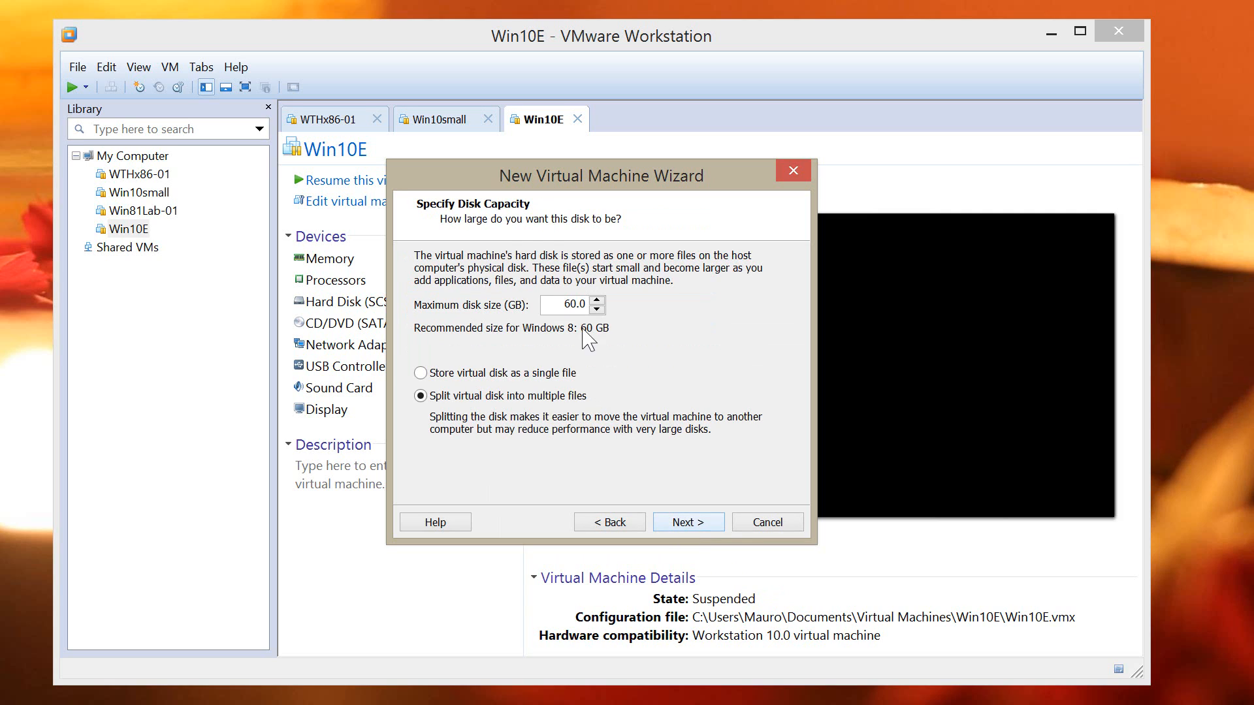
# Set the maximum disk size to 10 GB, split into multiple files, and continue to the summary.
pyautogui.click(571, 306)
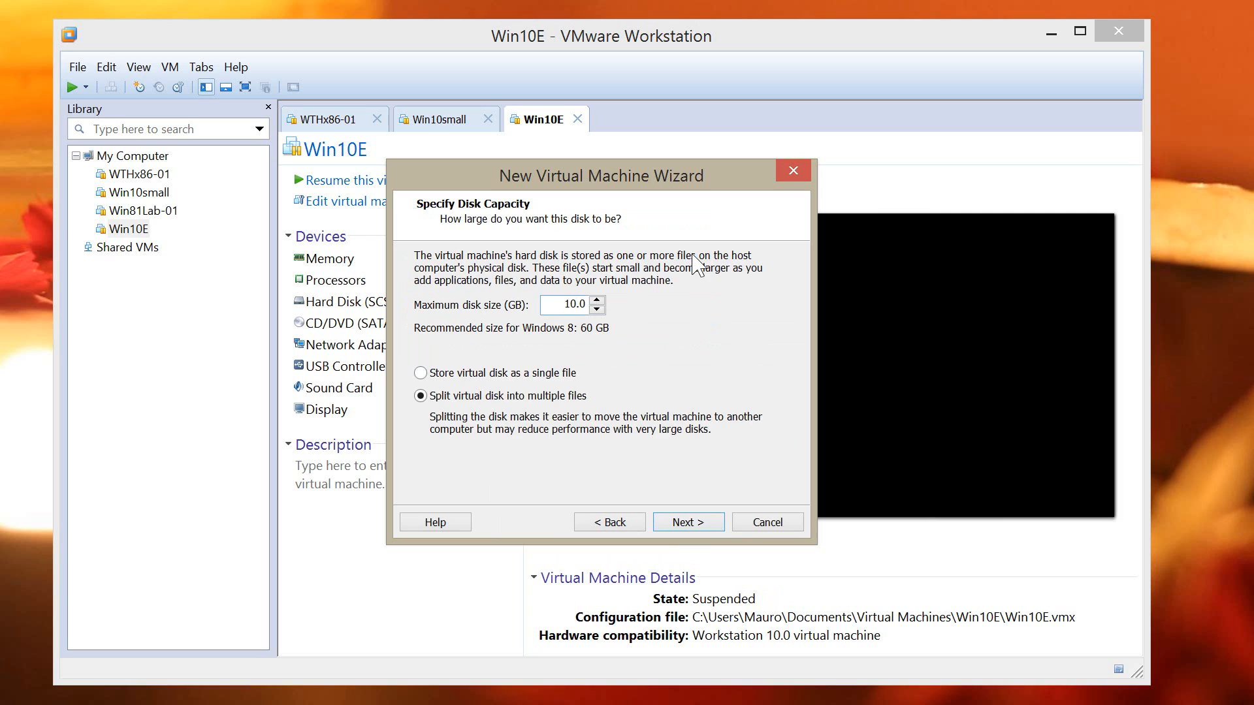
pyautogui.moveTo(692, 357)
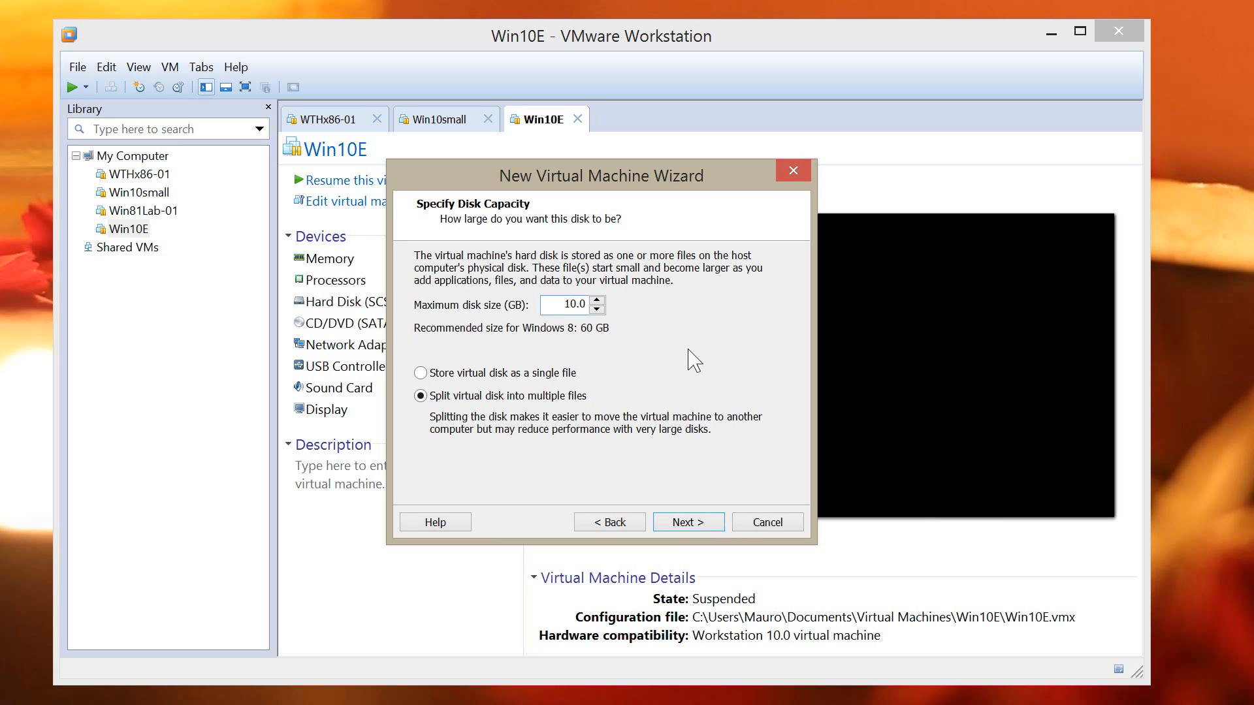
pyautogui.click(572, 305)
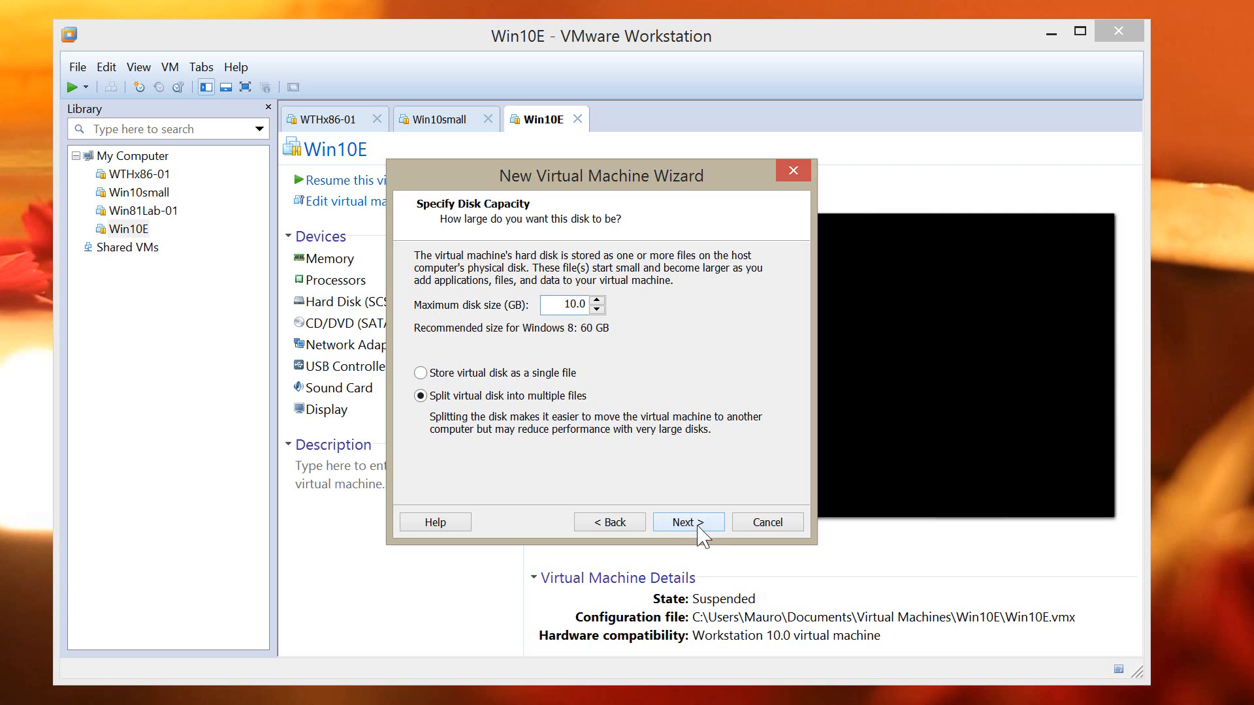
pyautogui.click(688, 523)
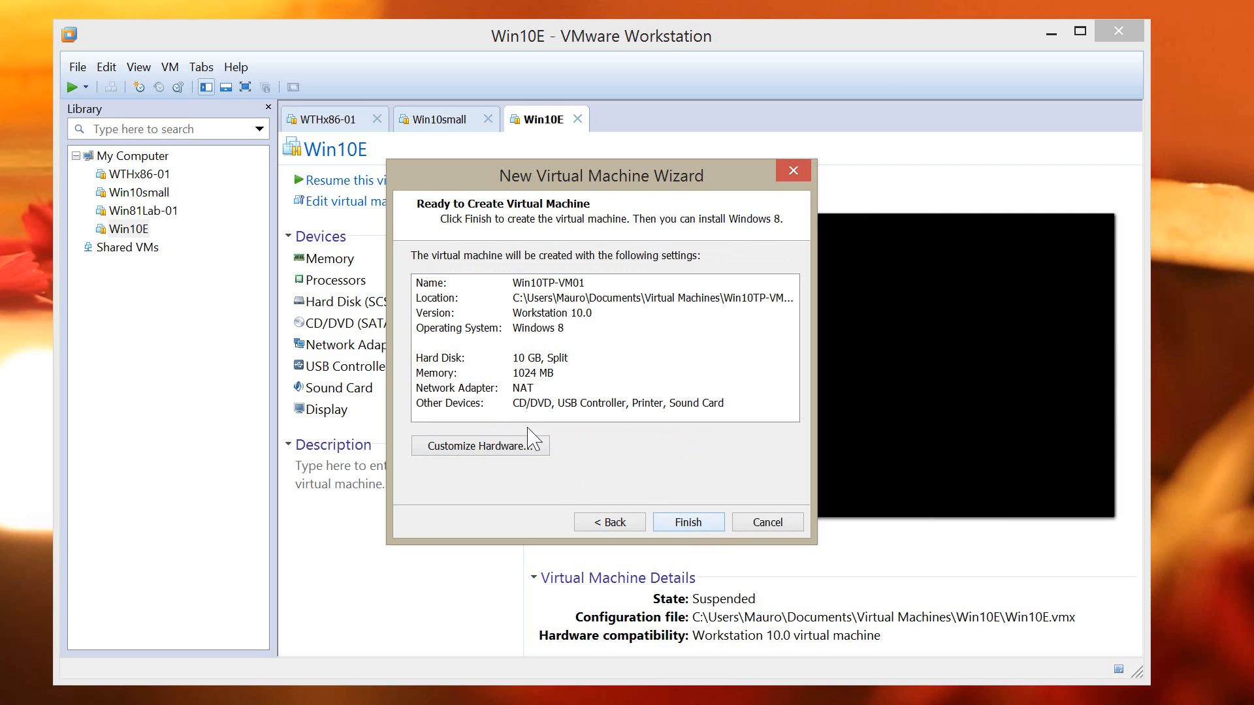
pyautogui.moveTo(610, 452)
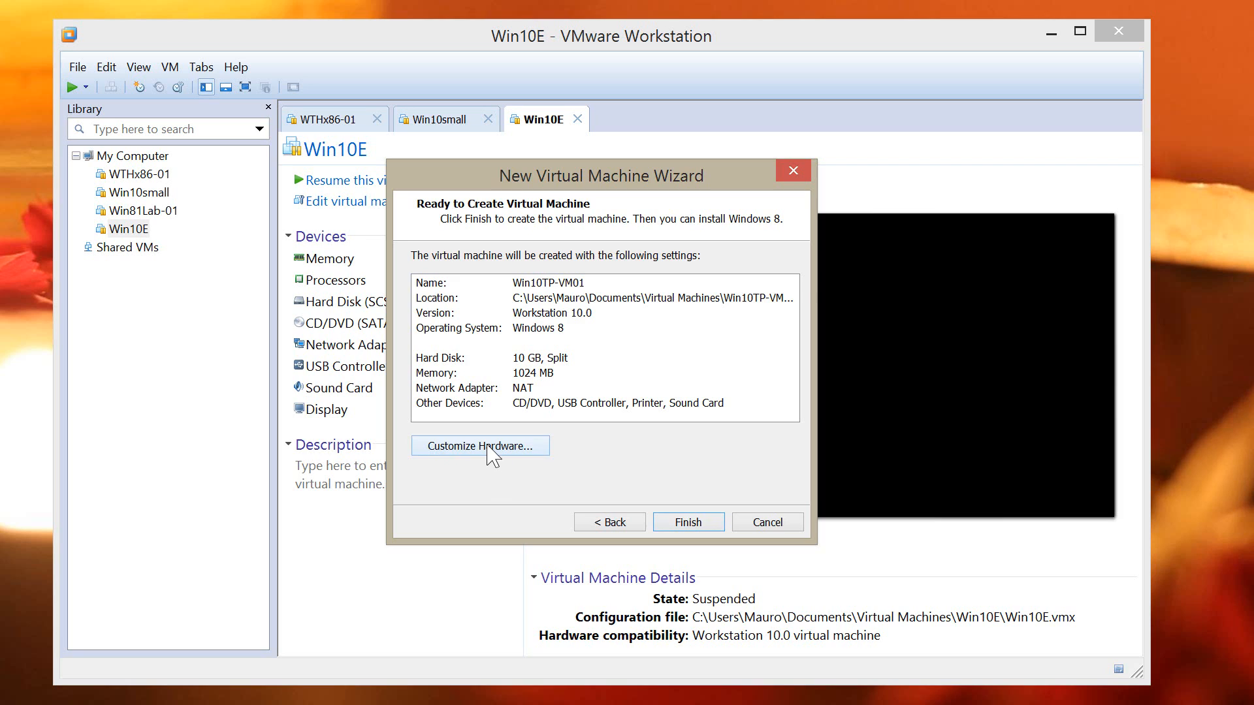
# Open Customize Hardware for the new machine from the summary page.
pyautogui.click(481, 447)
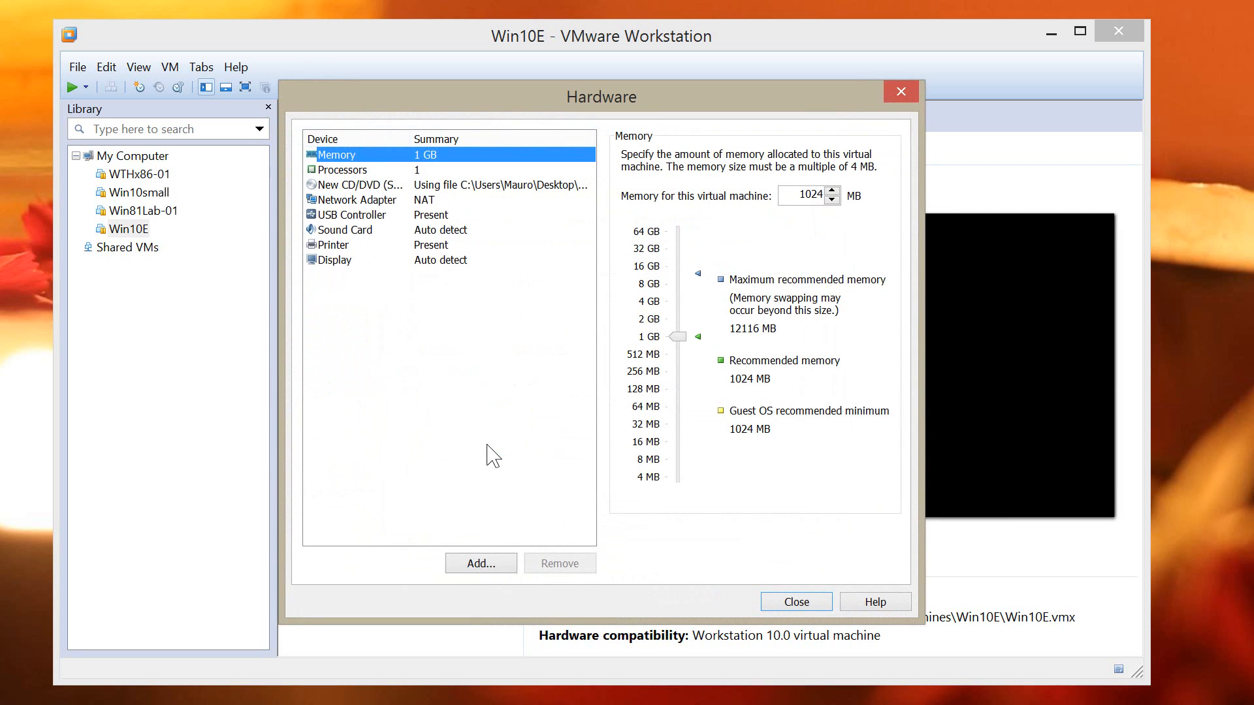
pyautogui.moveTo(356, 162)
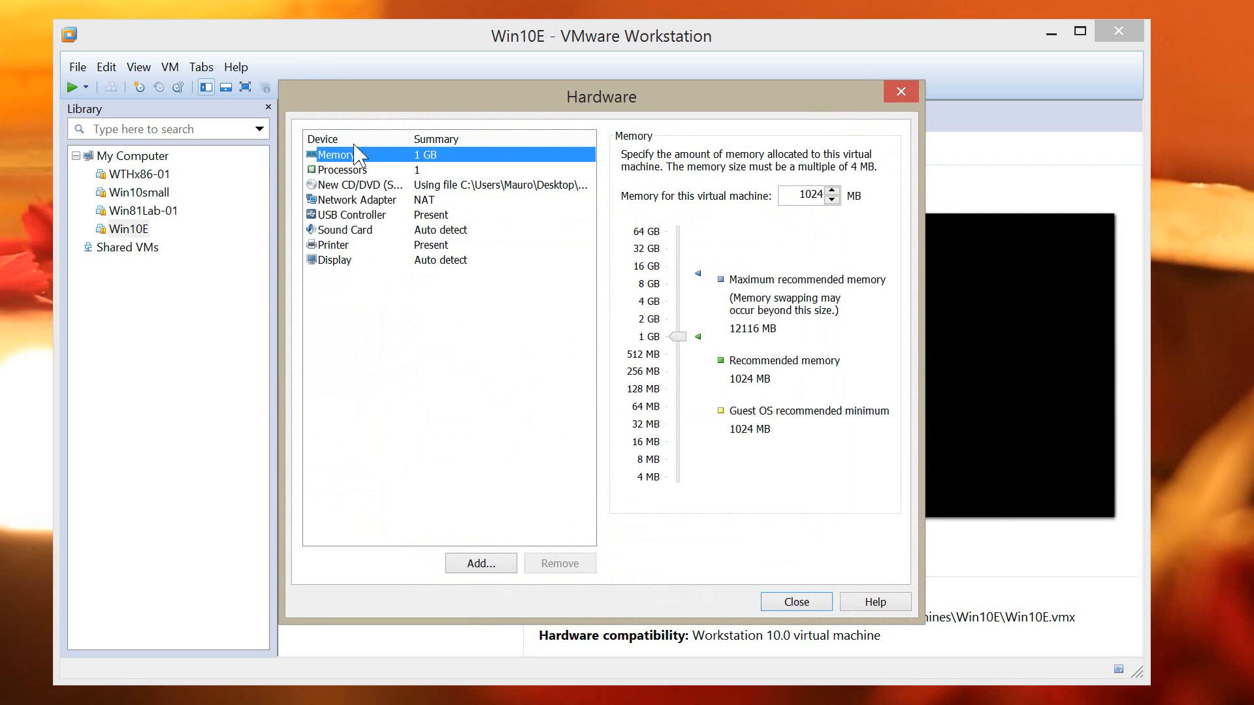
pyautogui.moveTo(600, 282)
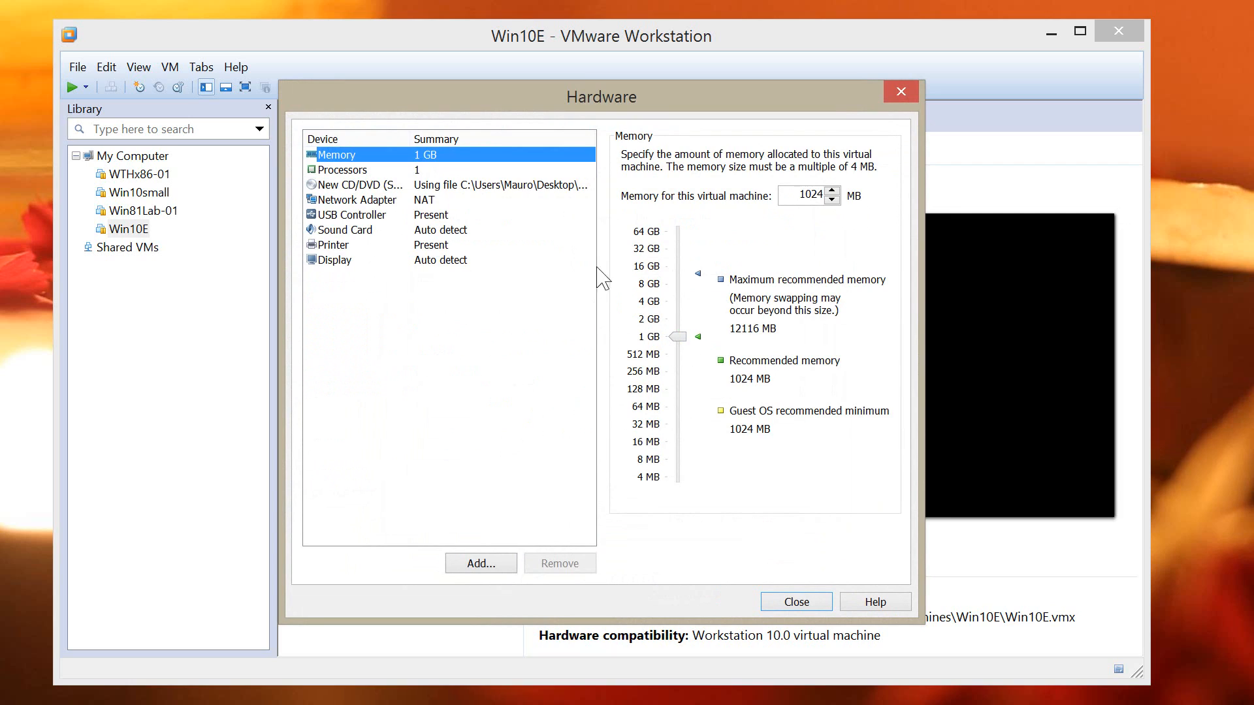
pyautogui.moveTo(729, 497)
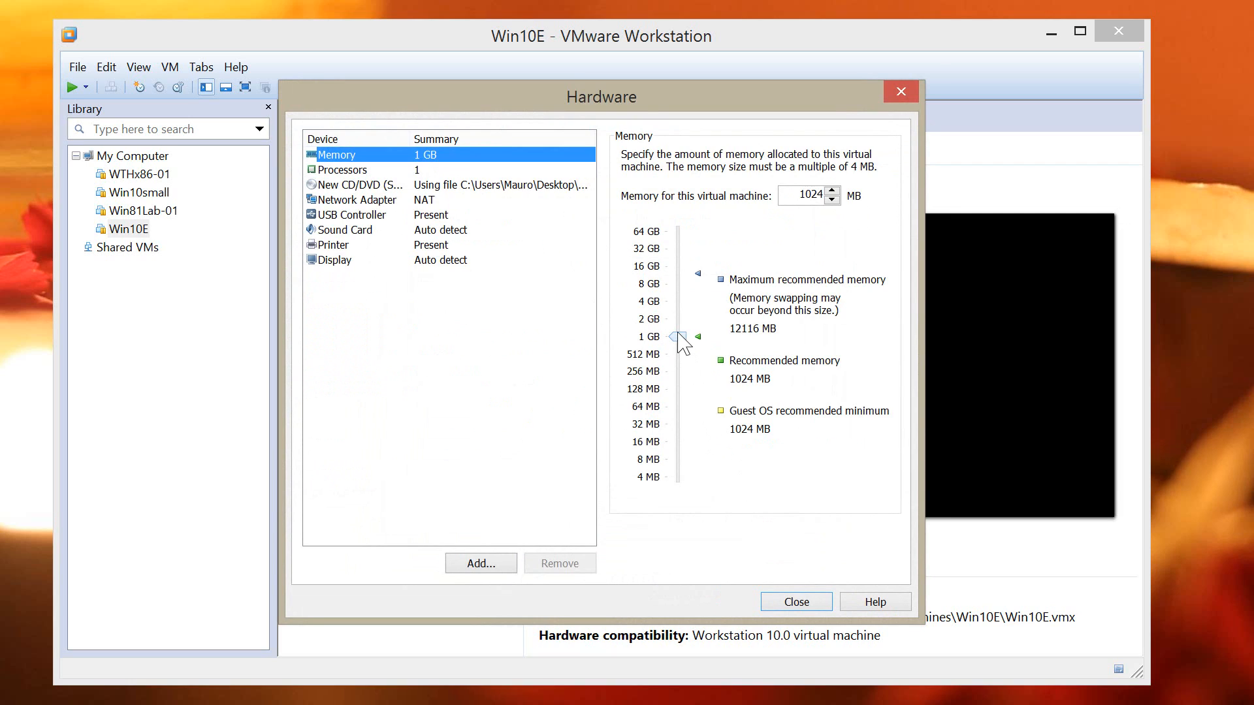
# Raise memory to 2048 MB, remove the Printer device, and close back to the summary.
pyautogui.moveTo(678, 336); pyautogui.dragTo(678, 320)
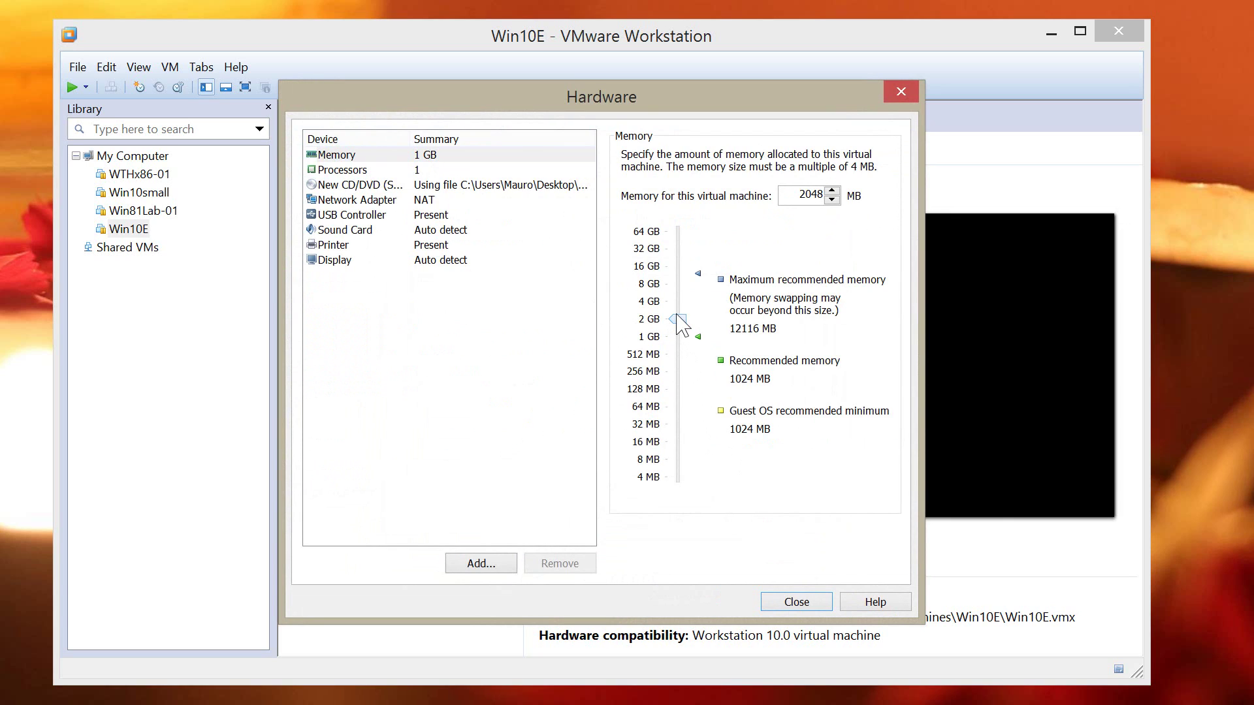
pyautogui.click(342, 169)
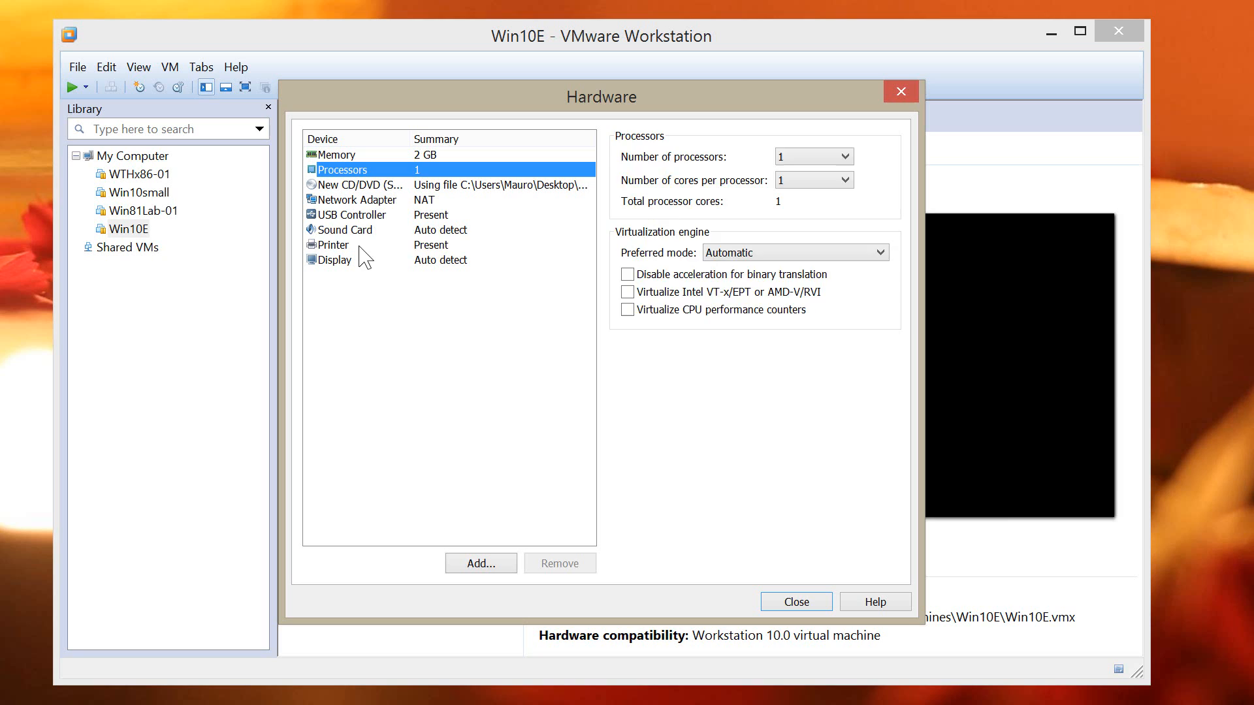
pyautogui.click(337, 246)
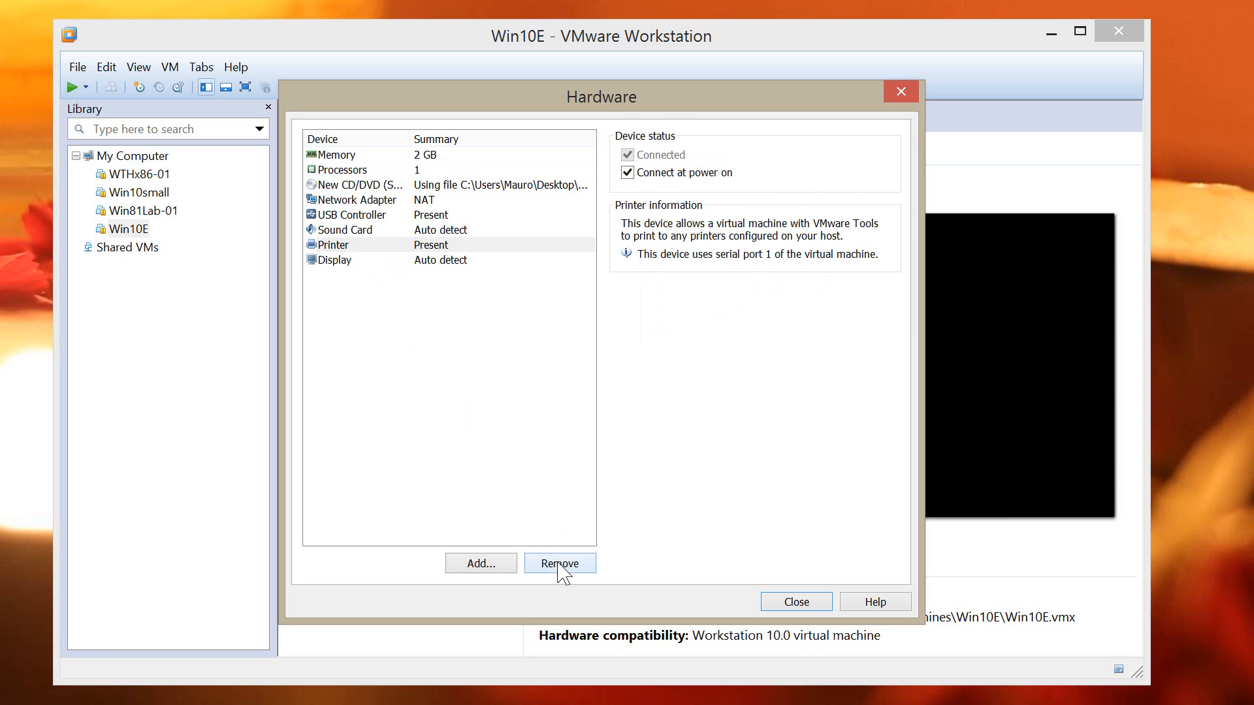
pyautogui.click(559, 564)
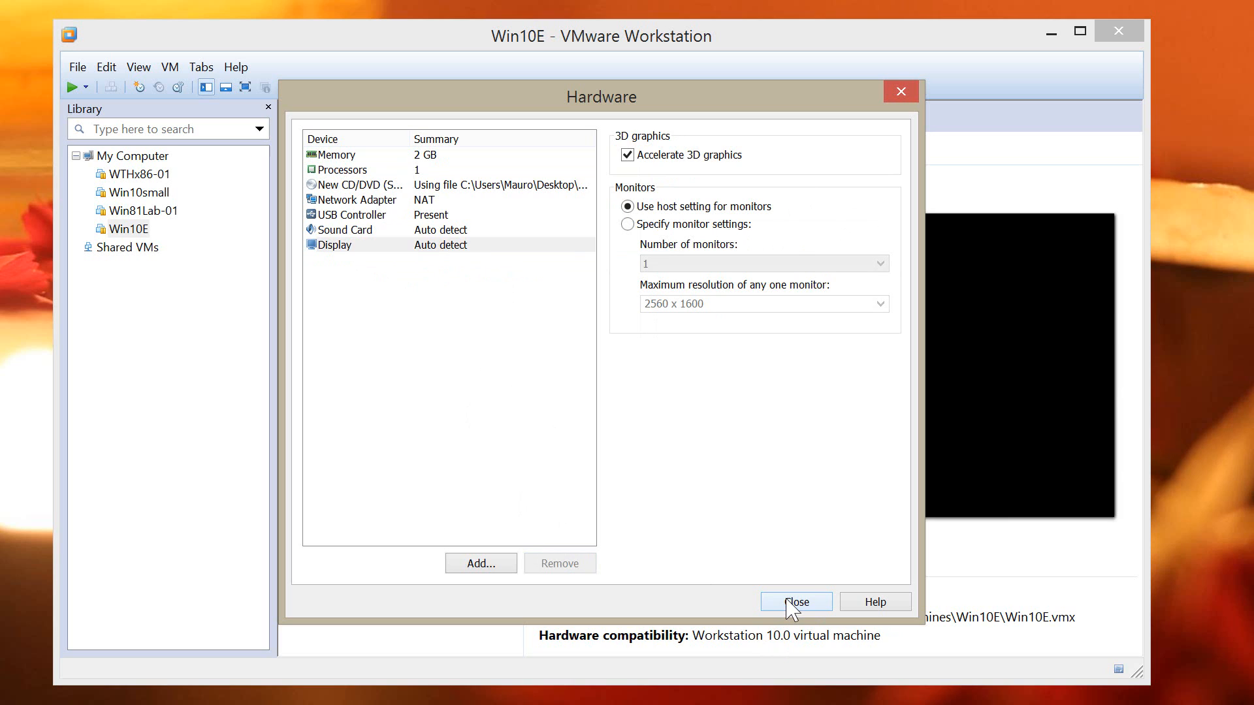
pyautogui.click(795, 601)
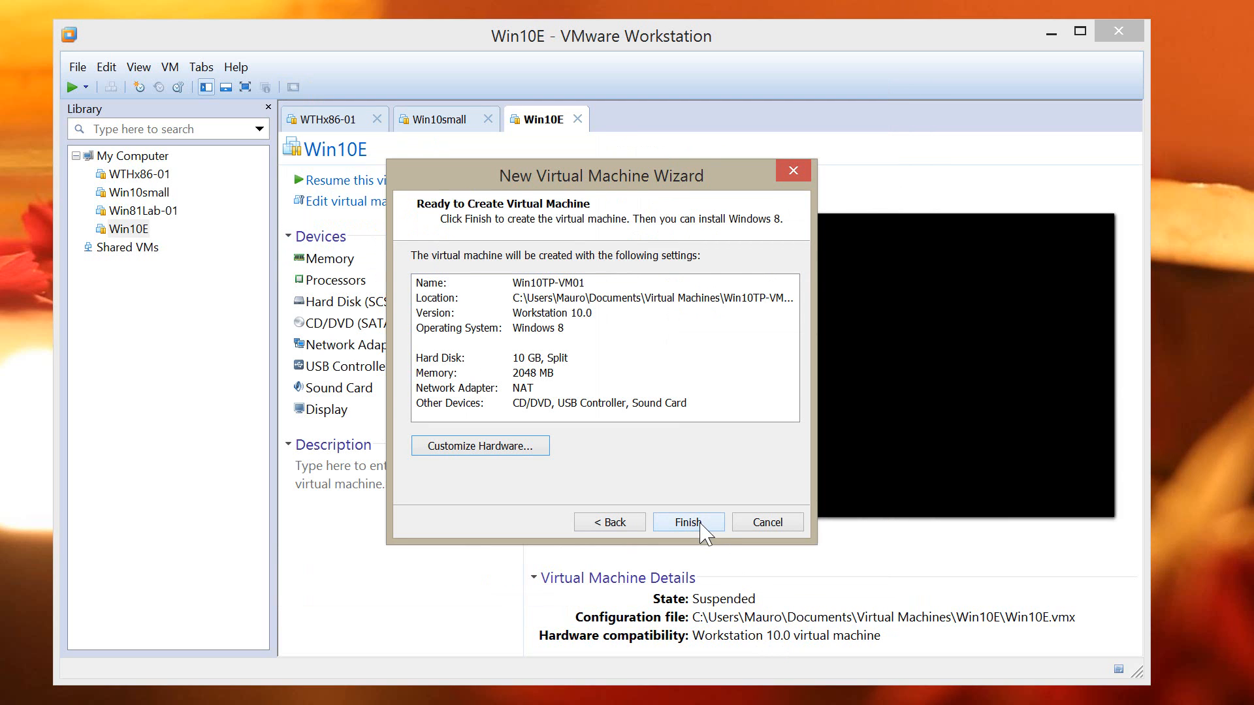
# Finish creating Win10TP-VM01 and power it on.
pyautogui.click(688, 523)
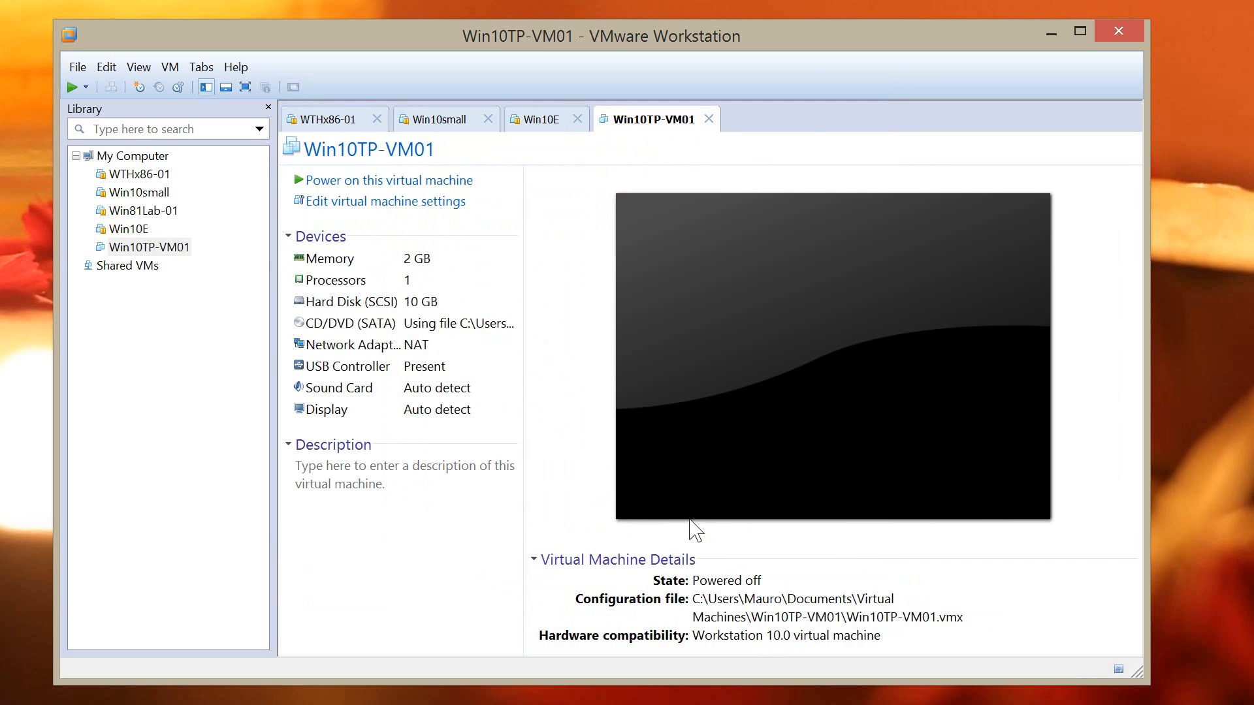
pyautogui.moveTo(355, 190)
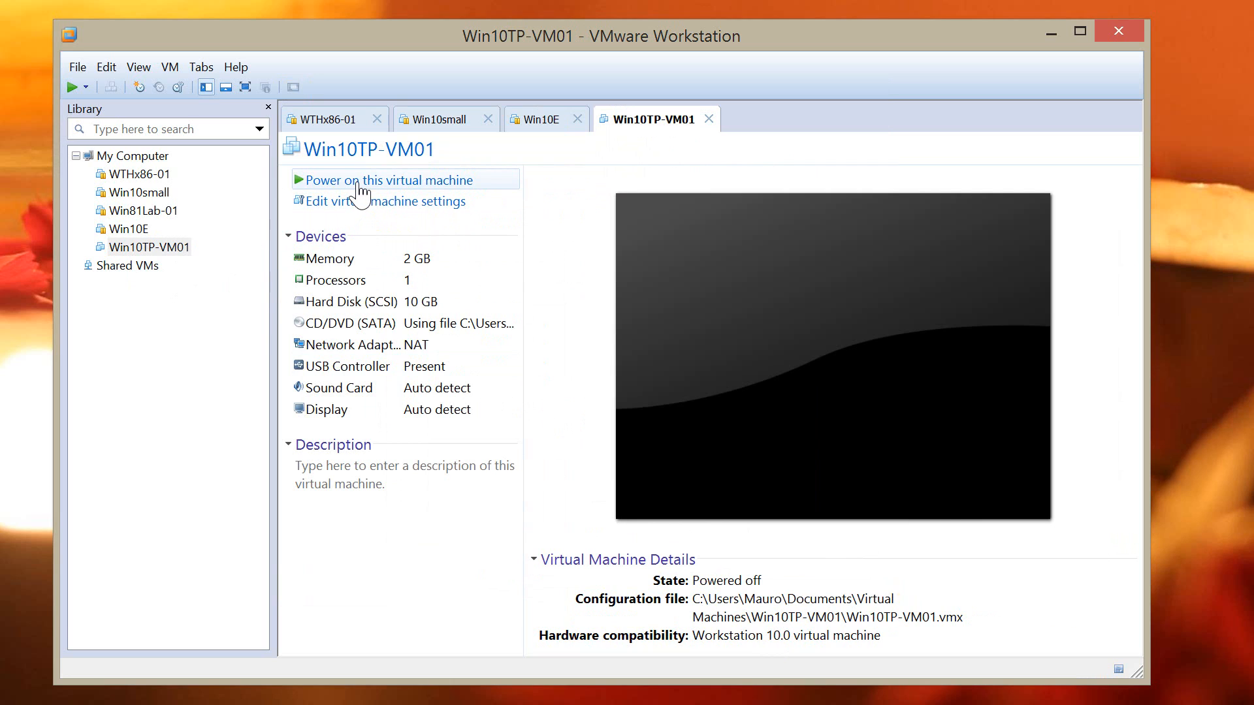
pyautogui.click(383, 178)
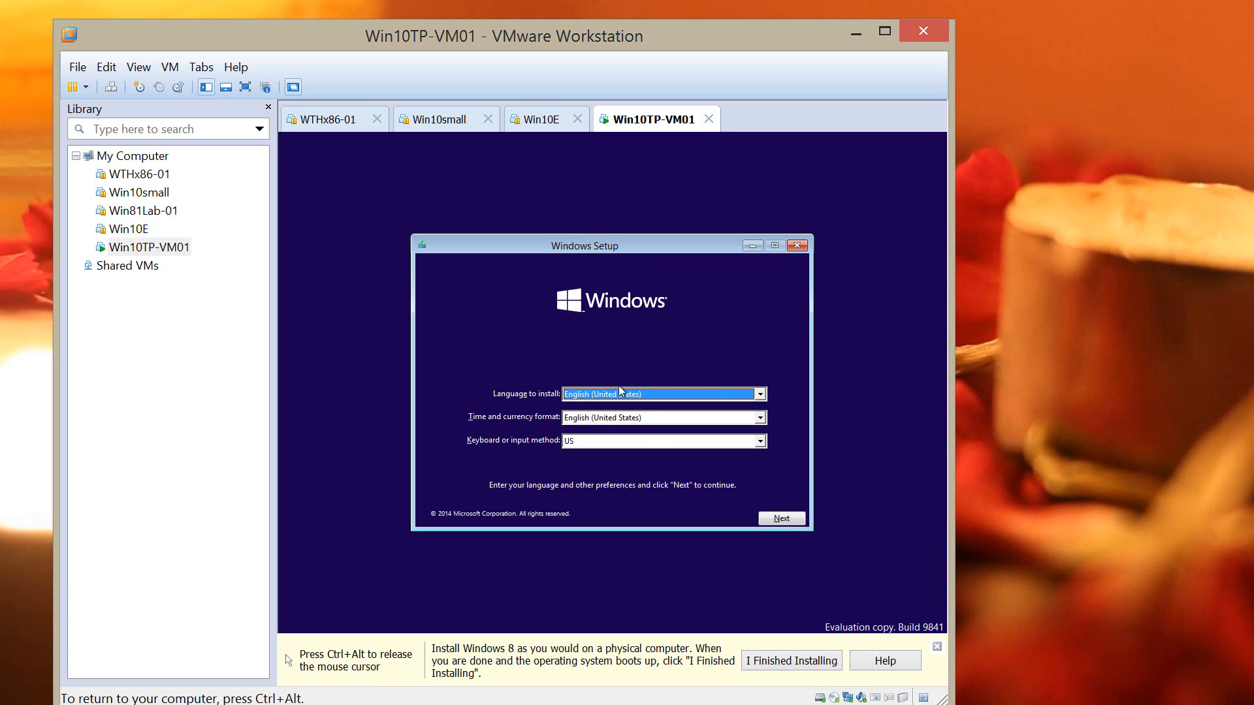
# Begin Windows Setup in the guest, accepting the language settings and the license terms.
pyautogui.click(781, 519)
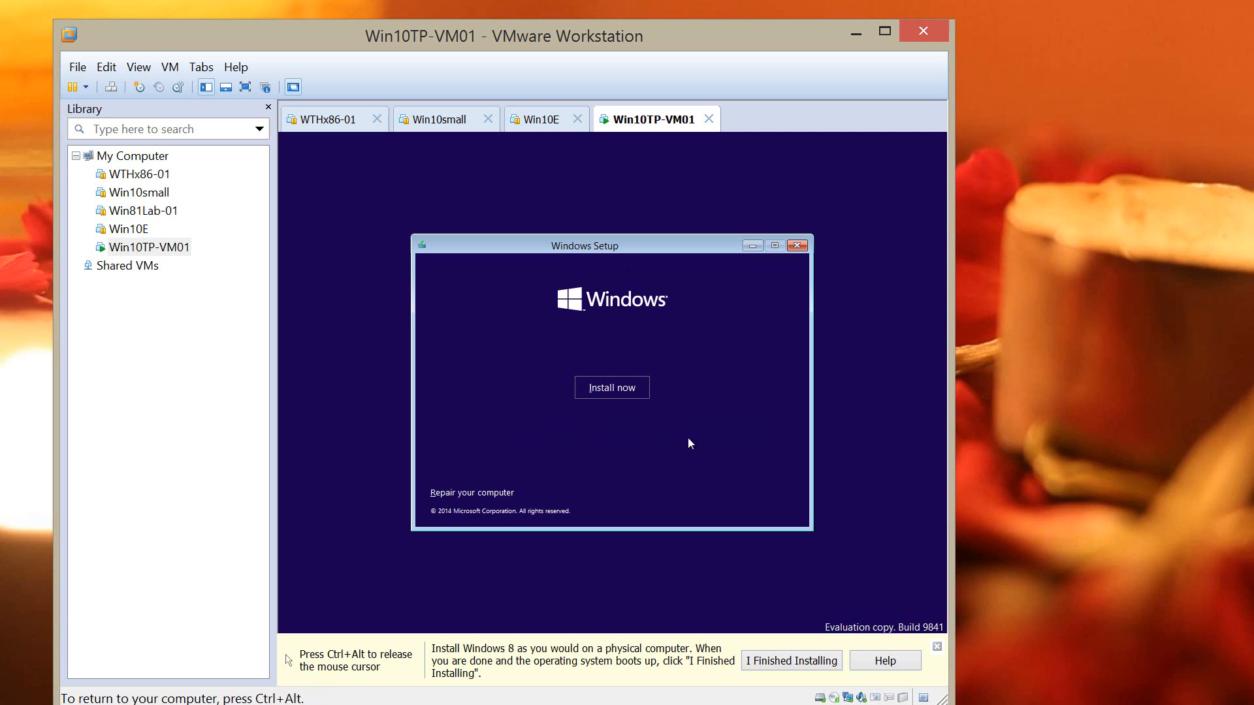
pyautogui.click(612, 387)
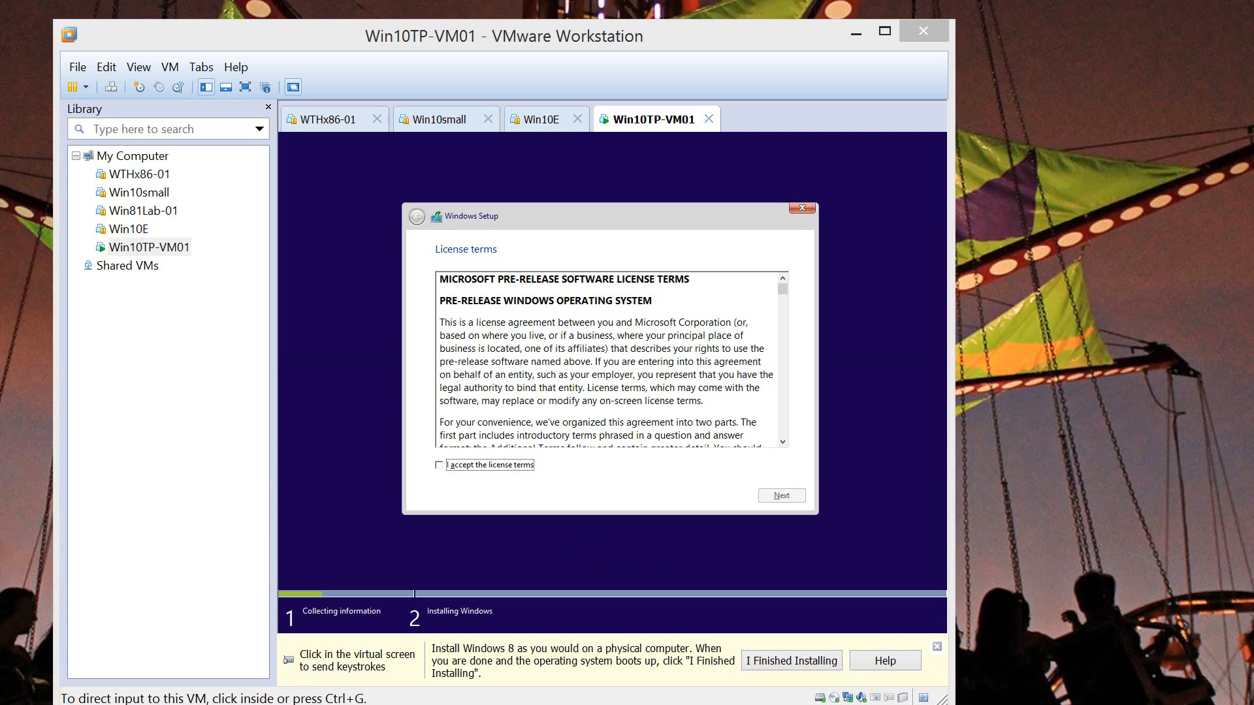
pyautogui.click(491, 476)
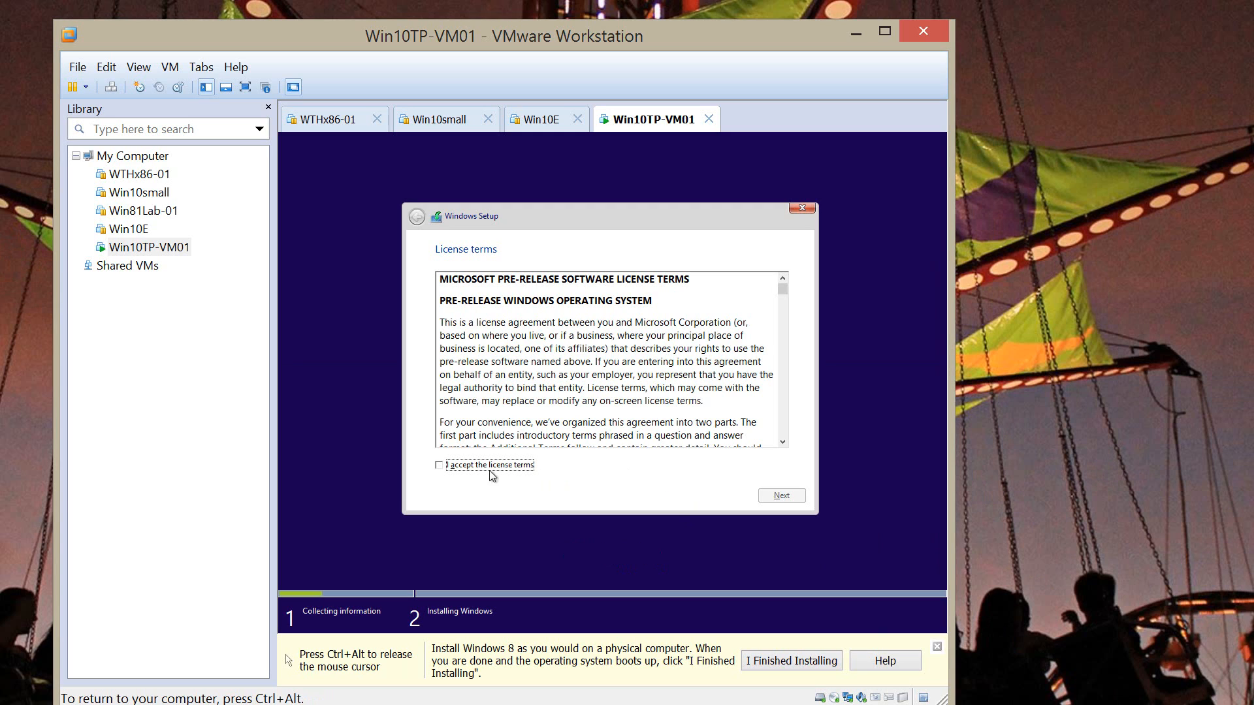
pyautogui.moveTo(468, 467)
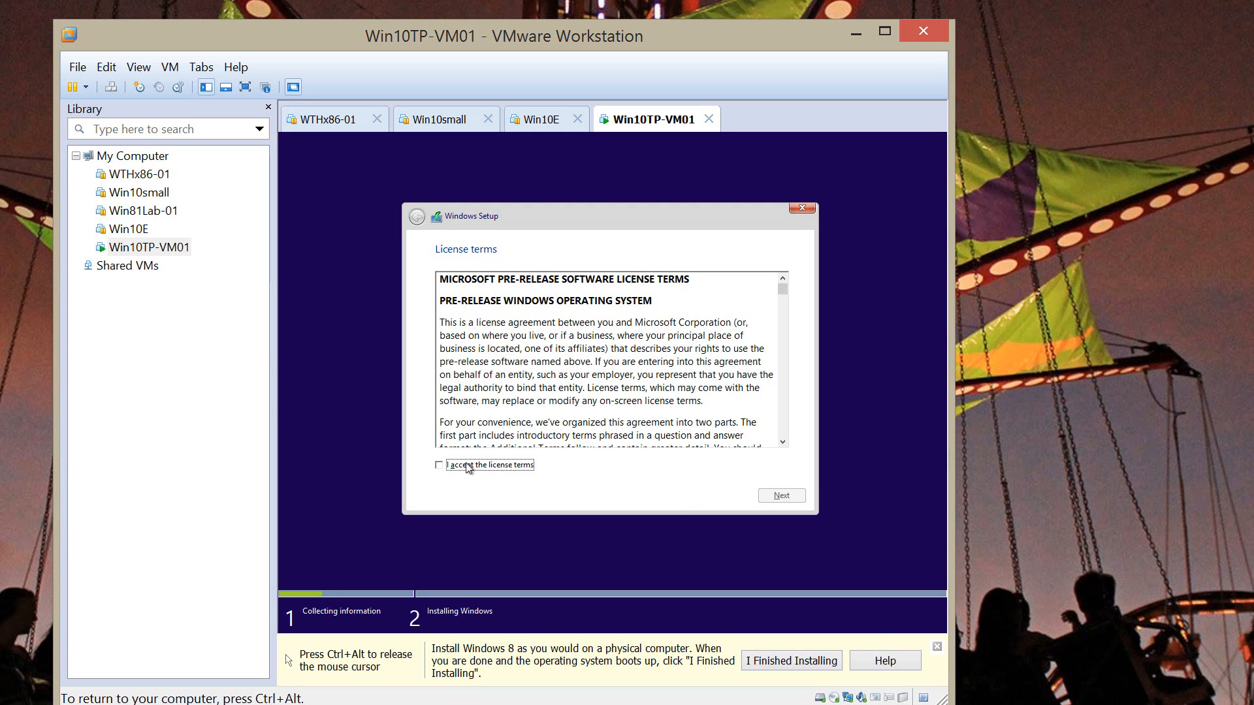
pyautogui.click(439, 465)
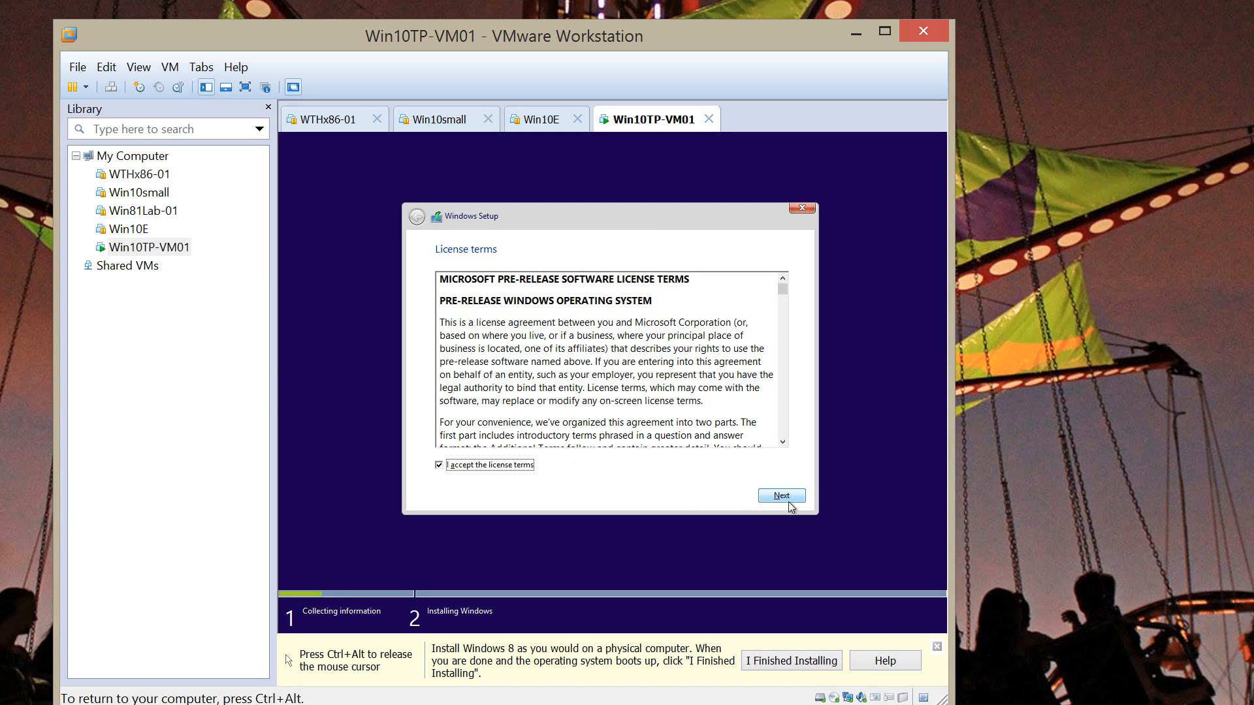
pyautogui.click(781, 495)
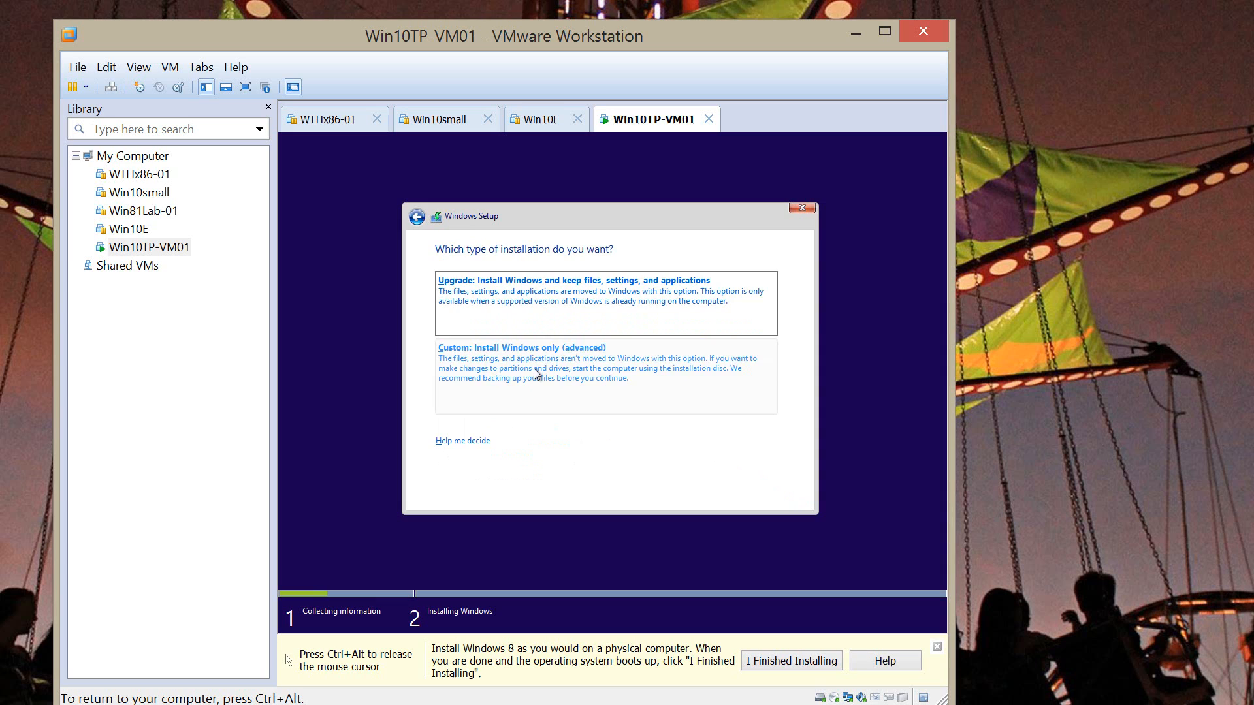
# Choose a Custom installation onto Drive 0's unallocated 10 GB space.
pyautogui.click(519, 348)
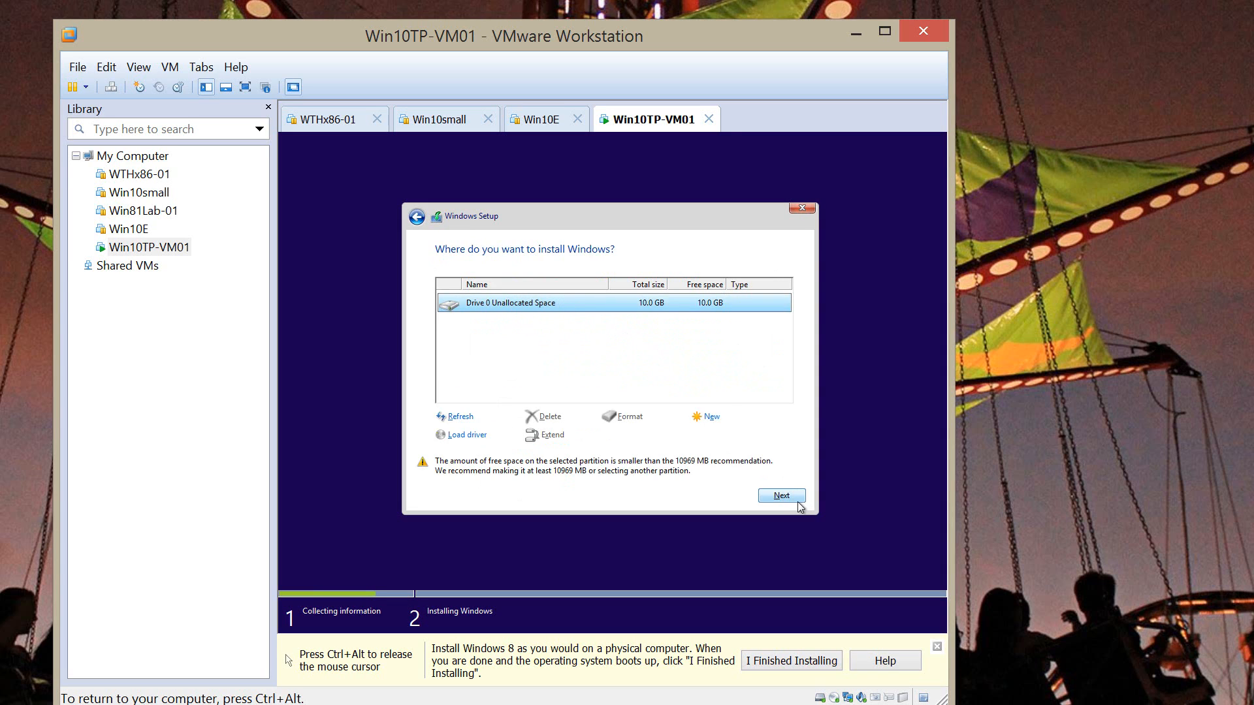
pyautogui.click(781, 496)
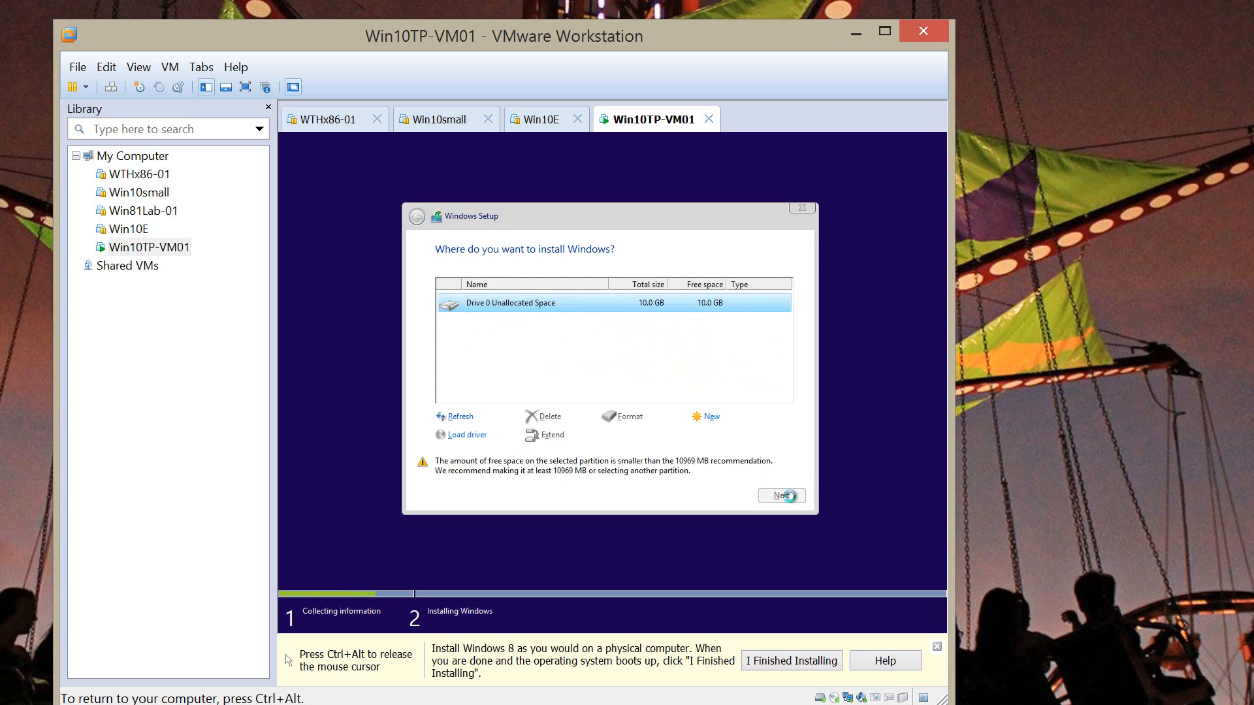
pyautogui.click(781, 495)
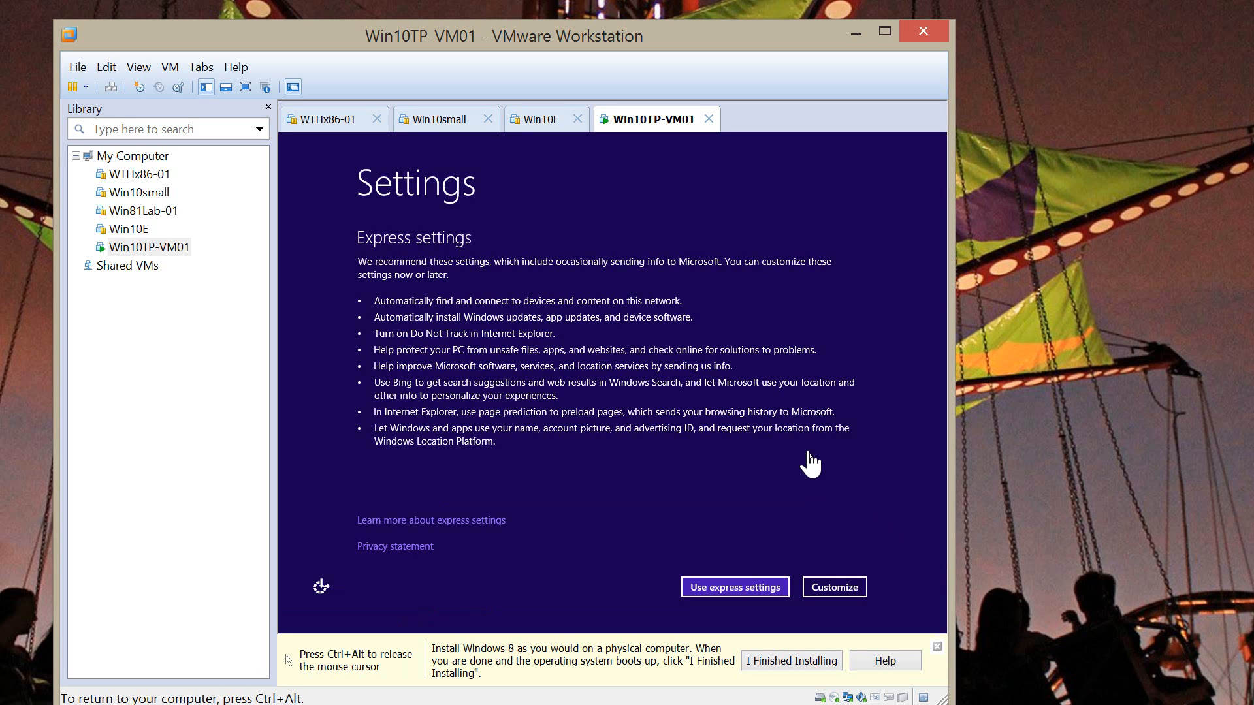
pyautogui.moveTo(739, 530)
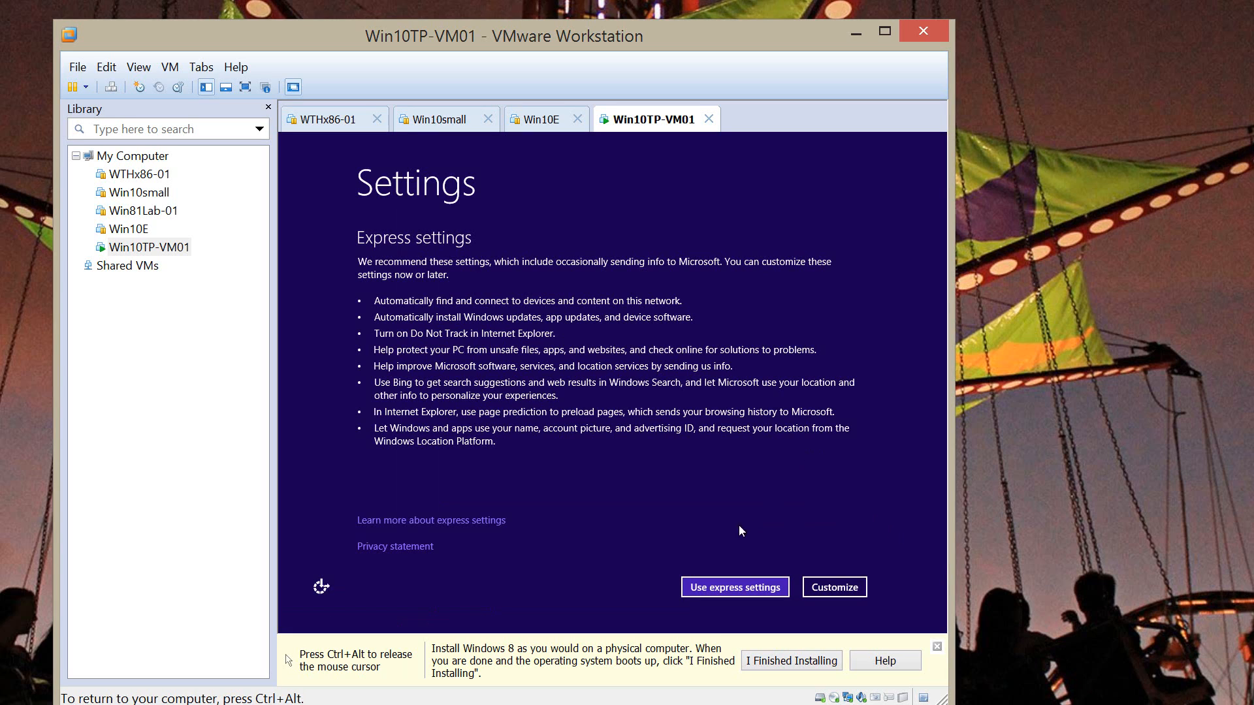
pyautogui.moveTo(717, 564)
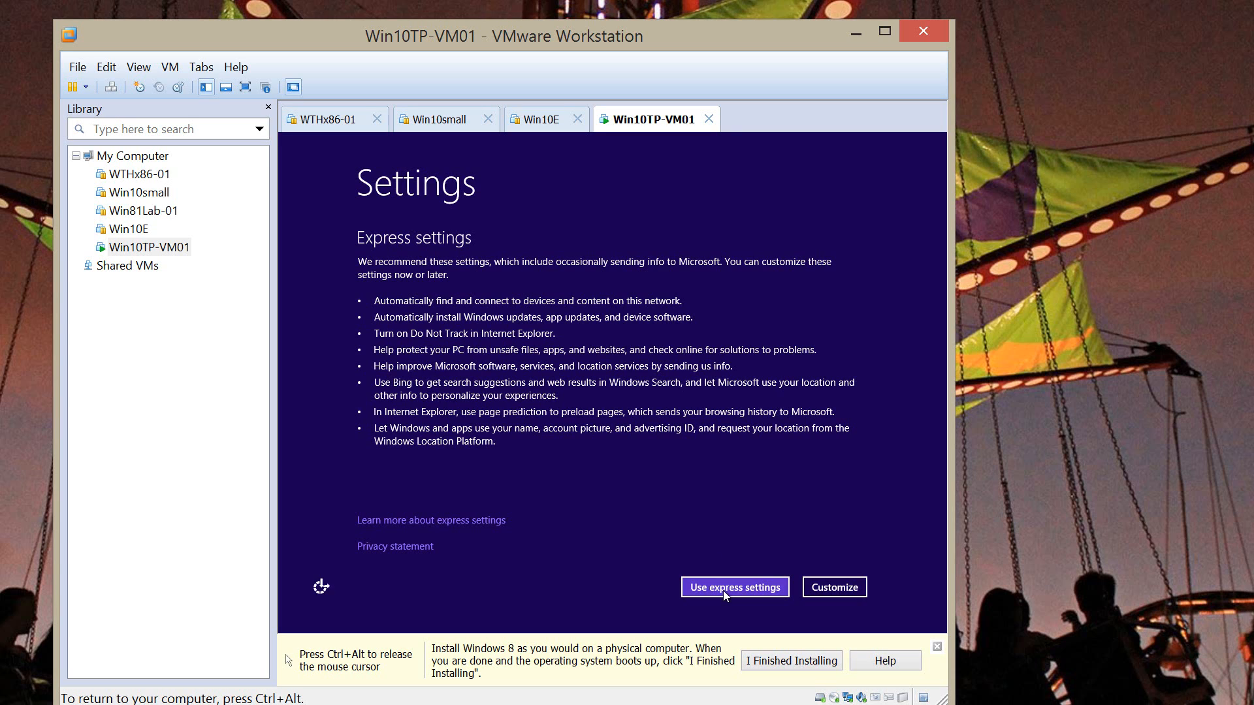
# After installation completes, accept 'Use express settings' on the Settings screen.
pyautogui.click(733, 588)
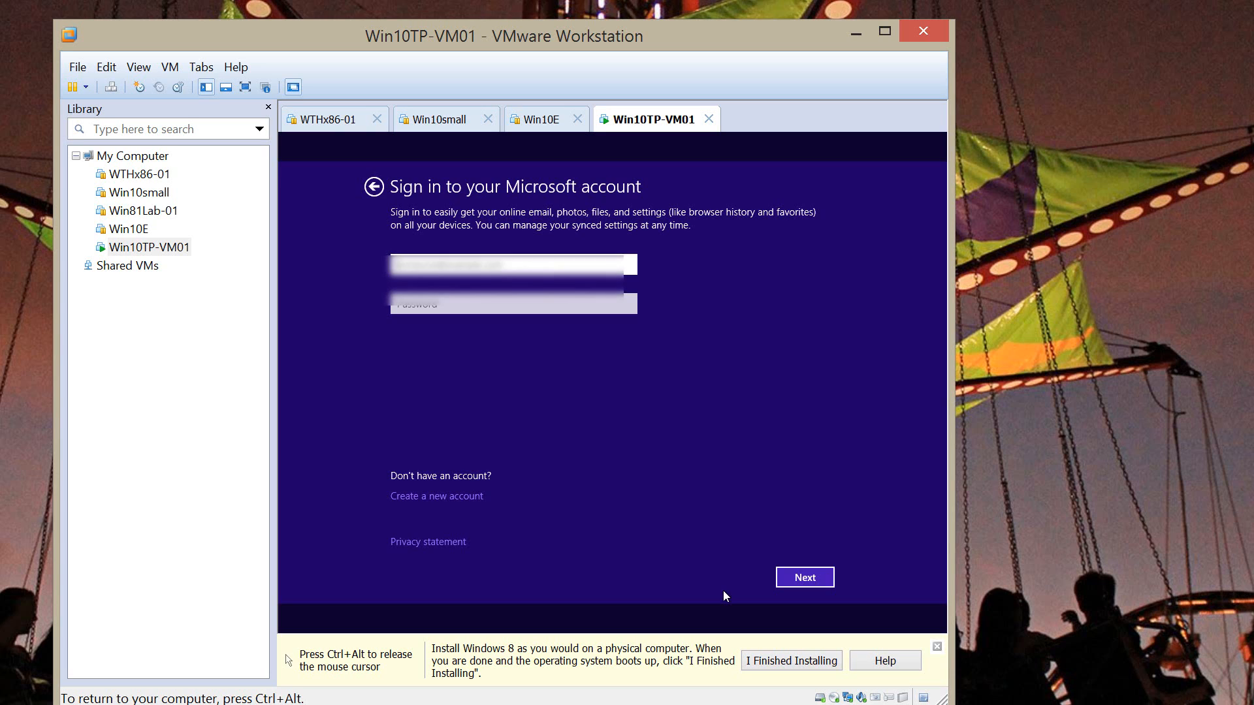
# Sign the guest into the Microsoft account with its password.
pyautogui.click(510, 263)
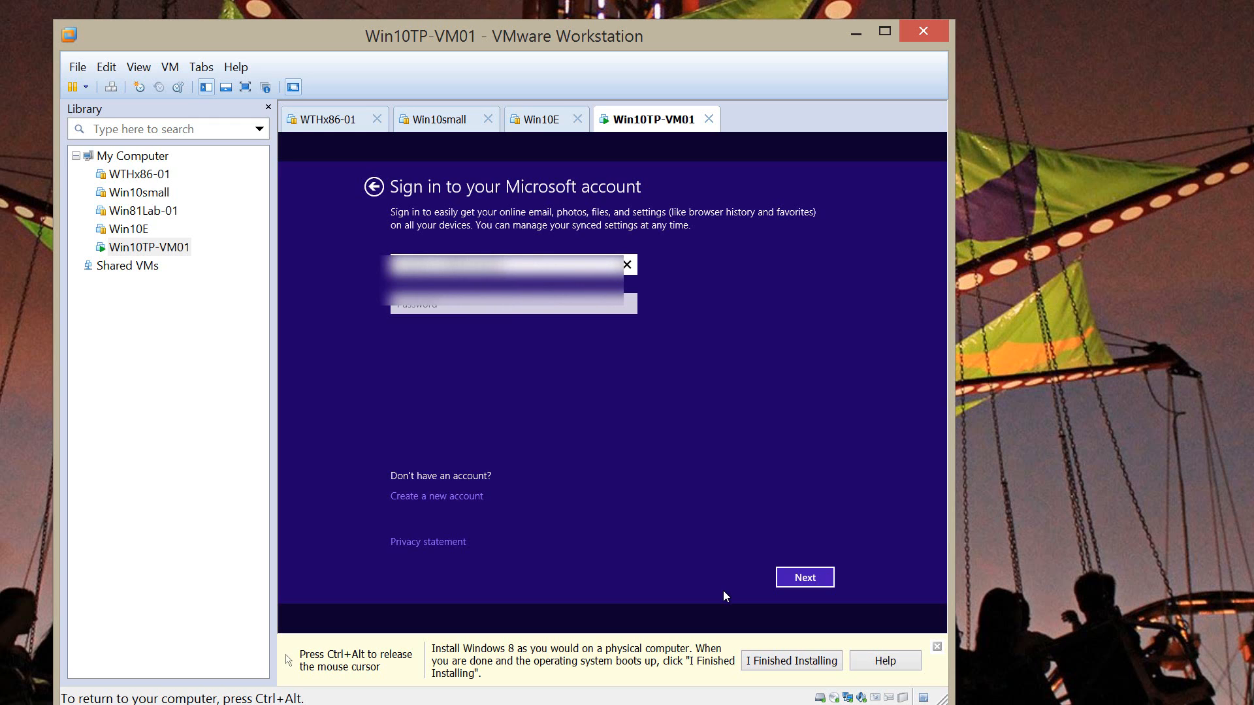
pyautogui.write('password')
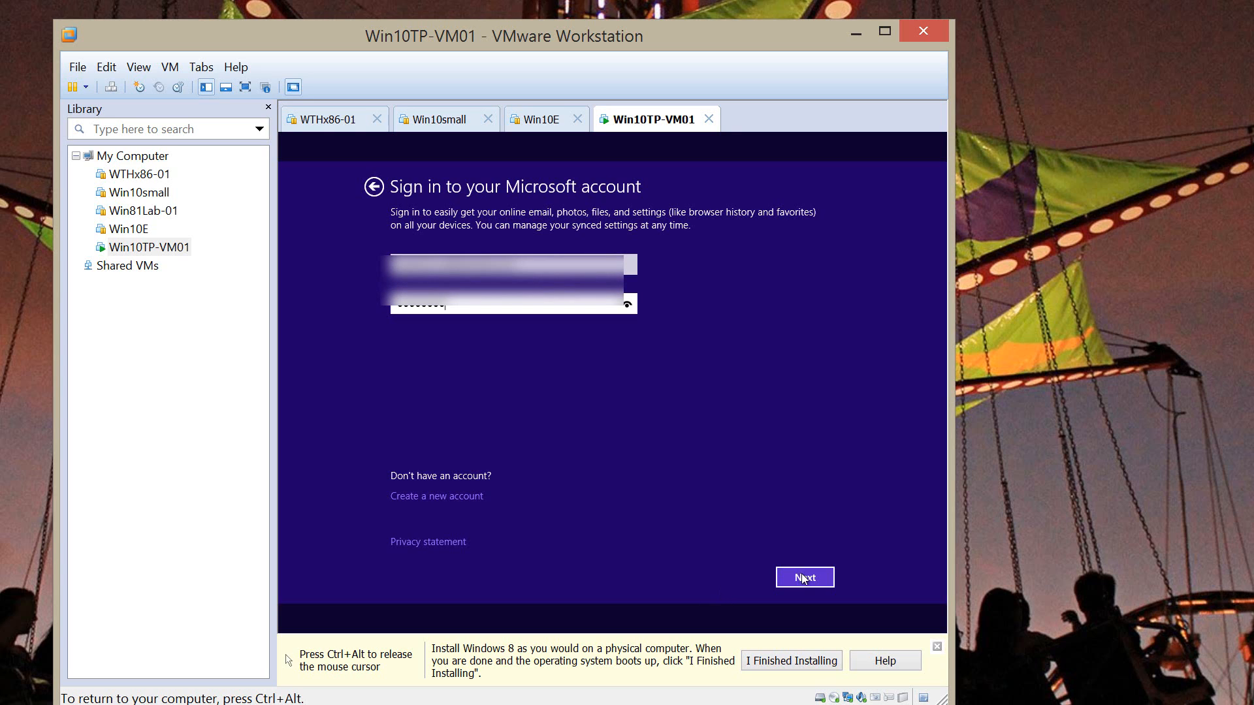
pyautogui.click(805, 577)
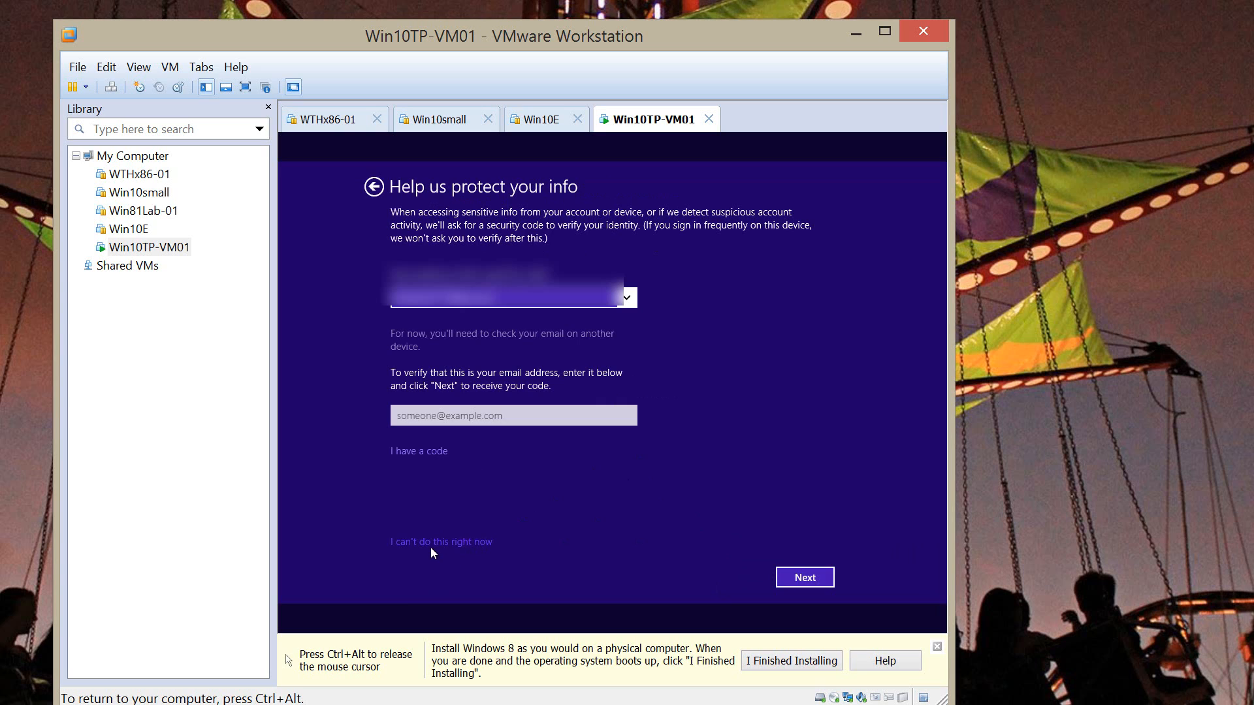
# Skip identity verification, set this up as a new PC, and accept the OneDrive settings.
pyautogui.click(442, 540)
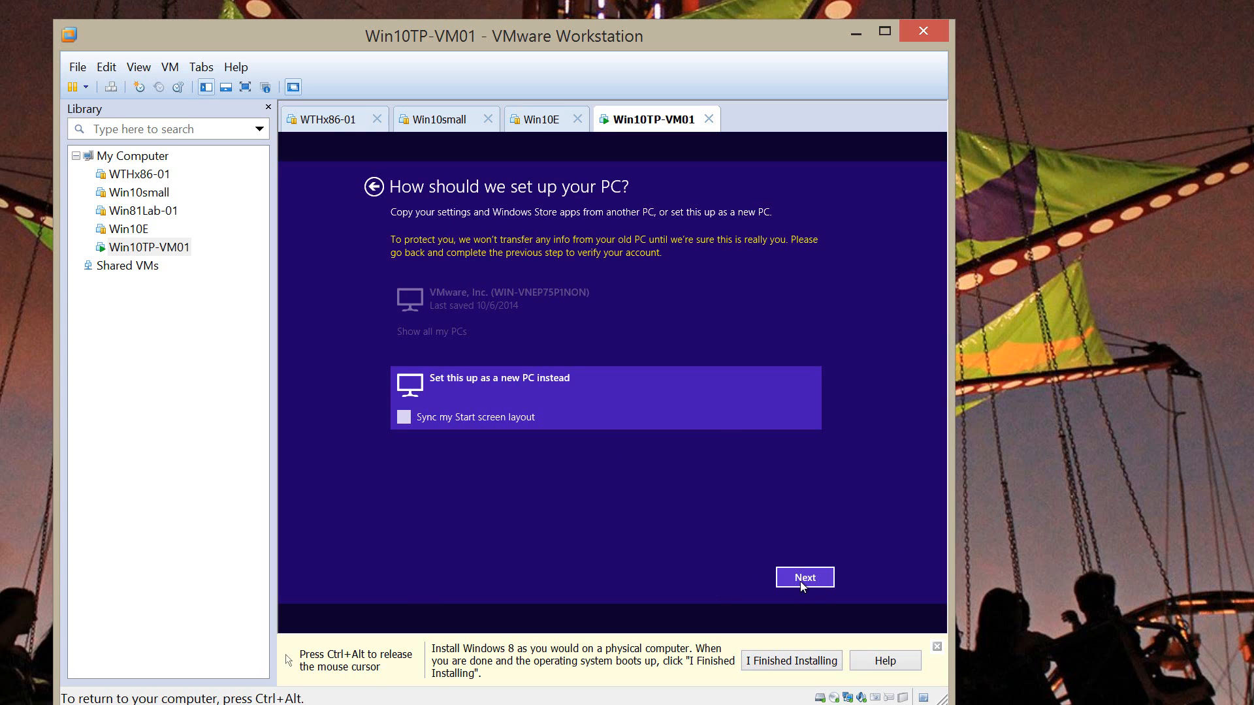
pyautogui.click(804, 577)
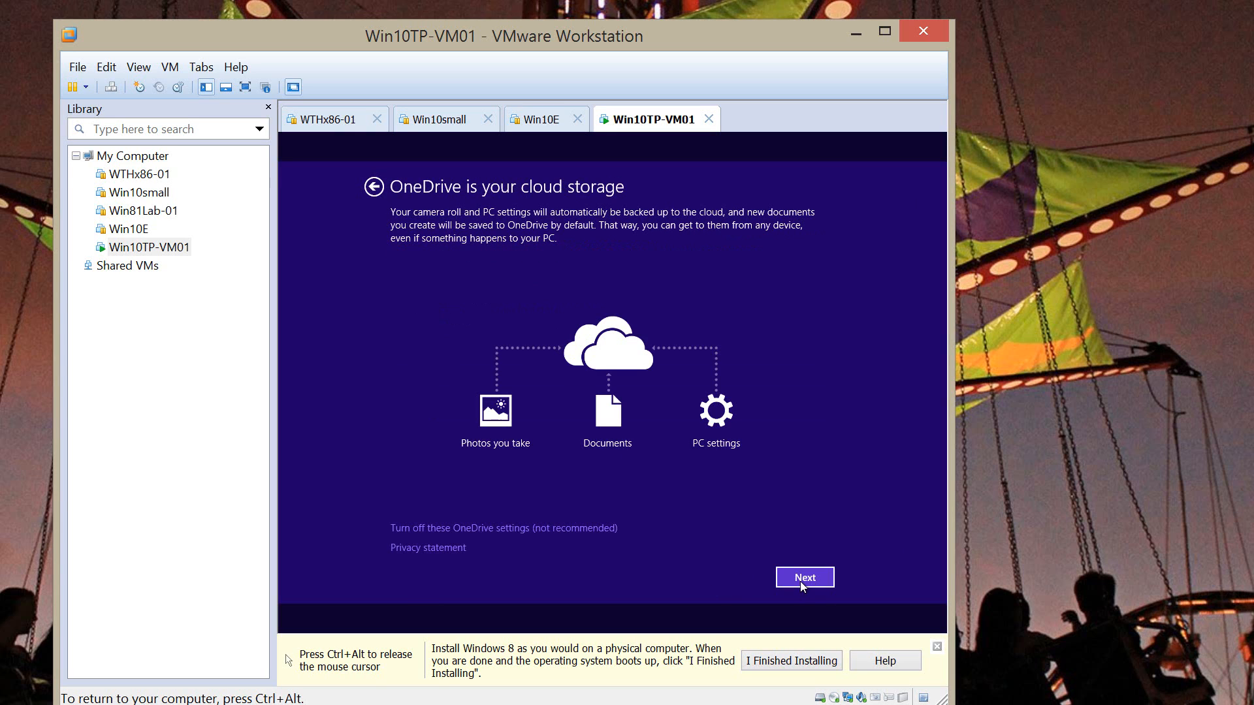
pyautogui.click(805, 577)
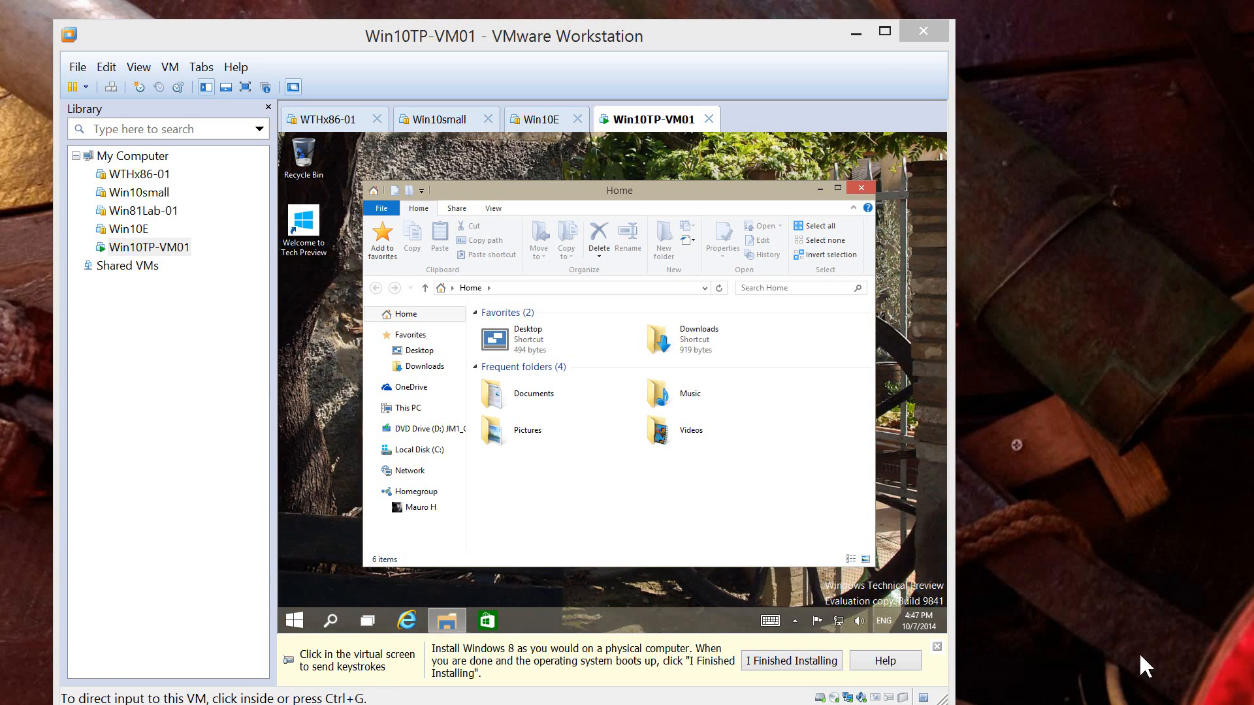
# Give keyboard and mouse input to the Win10TP-VM01 guest at its desktop.
pyautogui.click(779, 510)
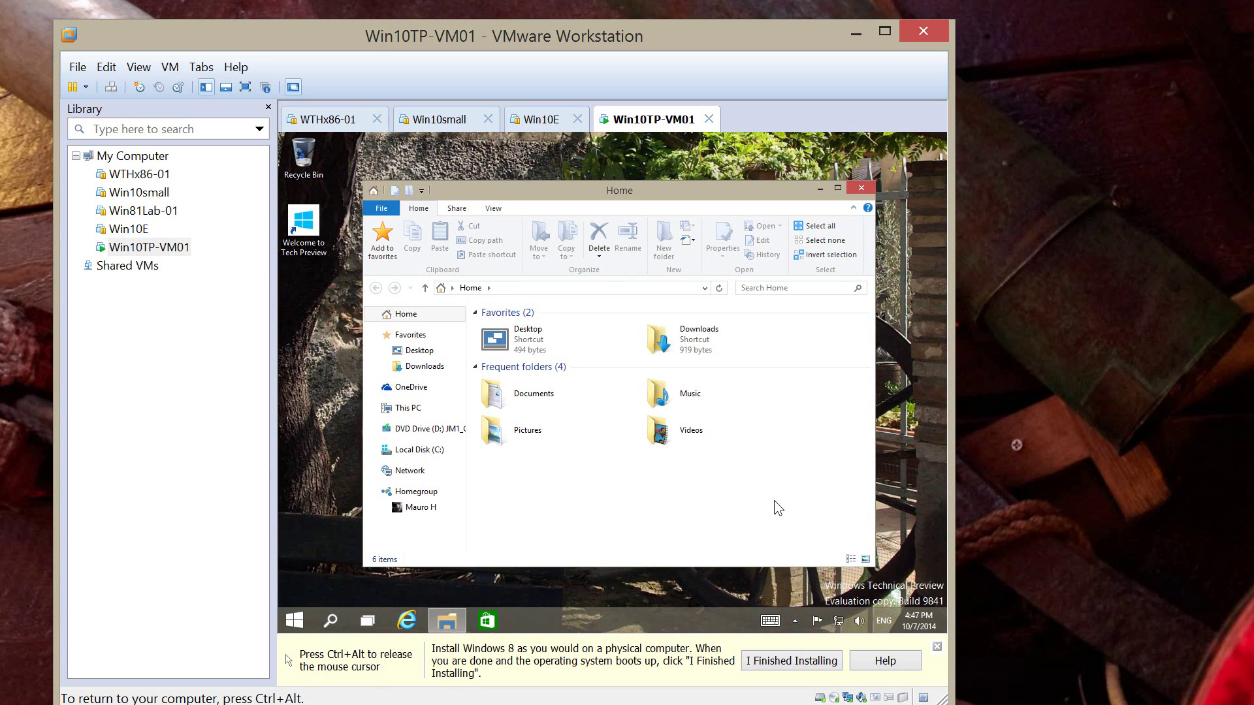
# Bring up the VM menu commands, including Install VMware Tools, for Win10TP-VM01.
pyautogui.click(170, 66)
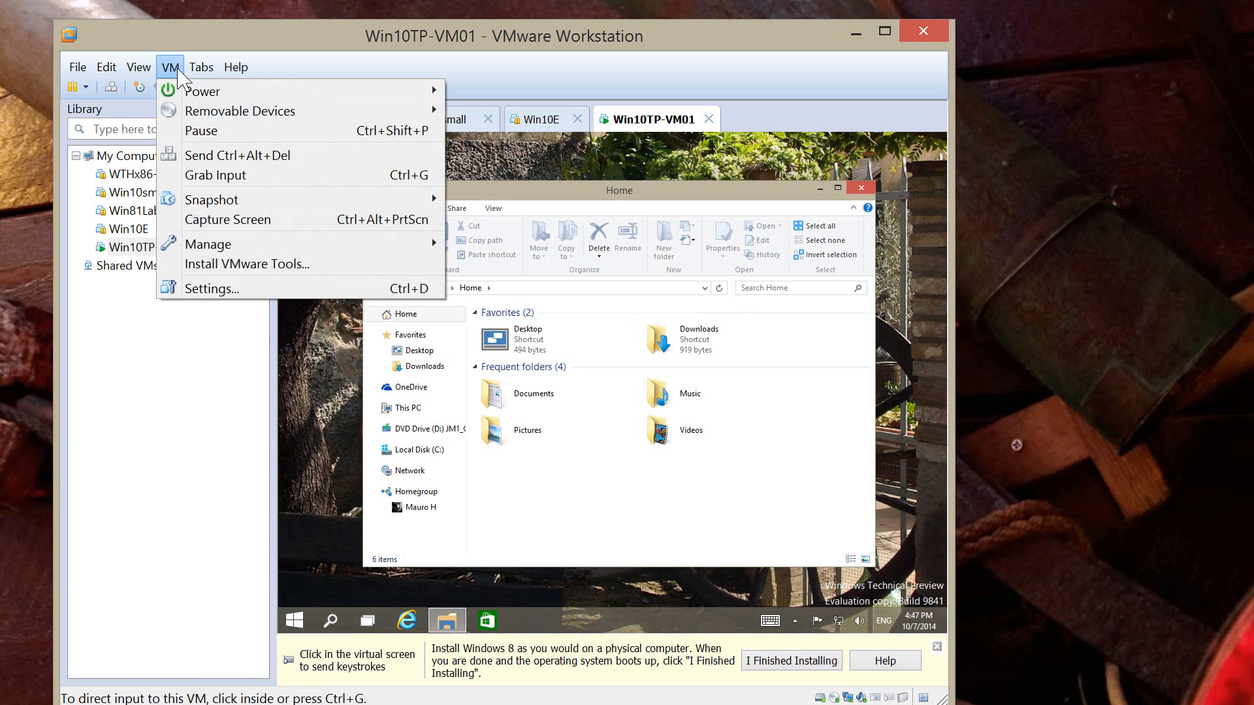
pyautogui.moveTo(183, 89)
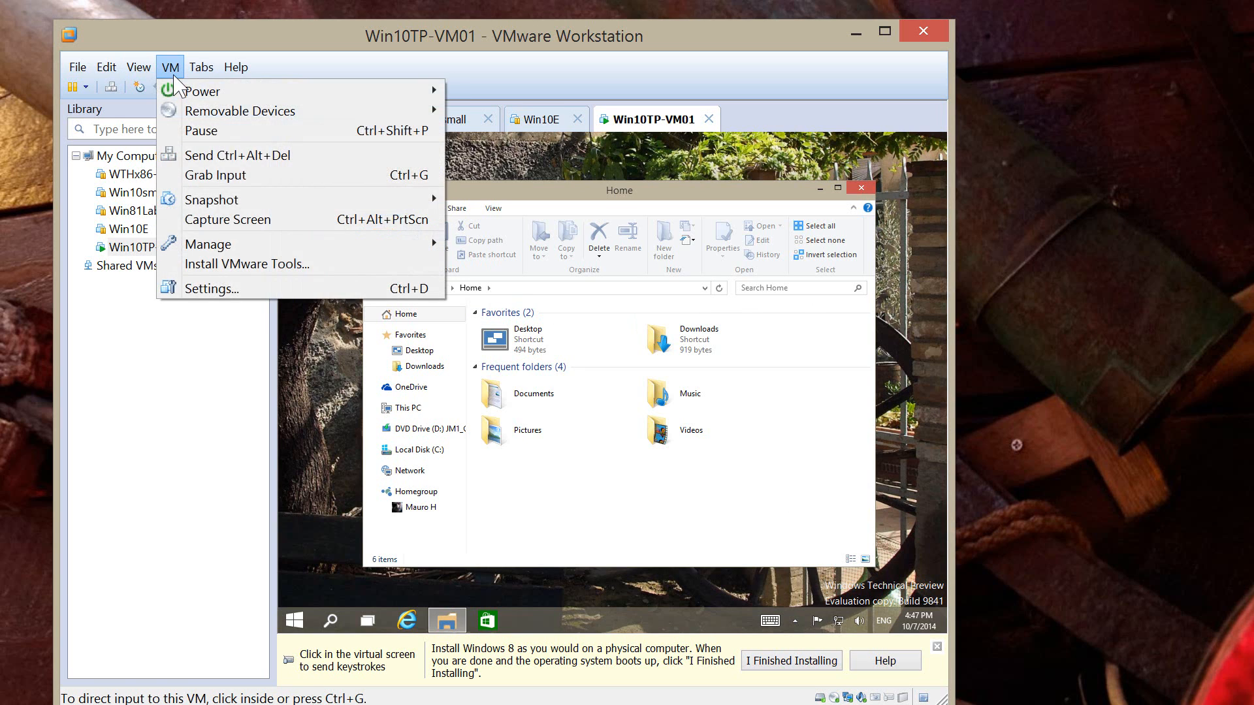
pyautogui.click(235, 67)
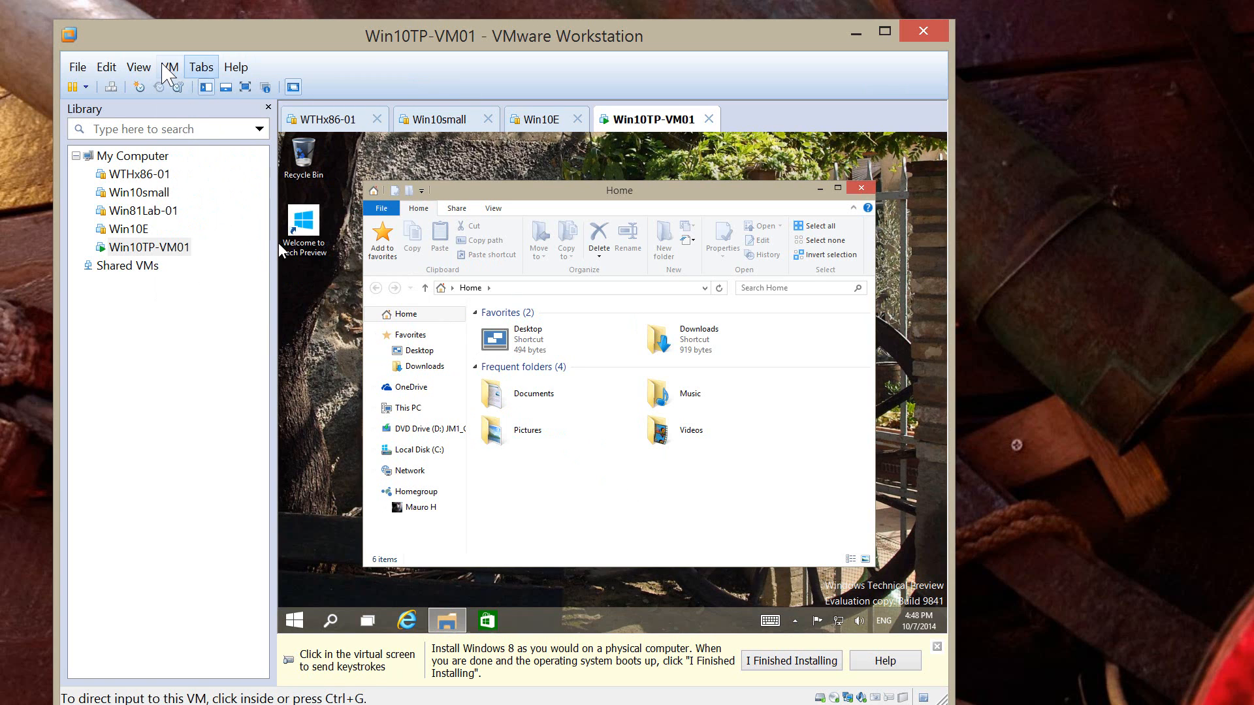
pyautogui.click(170, 66)
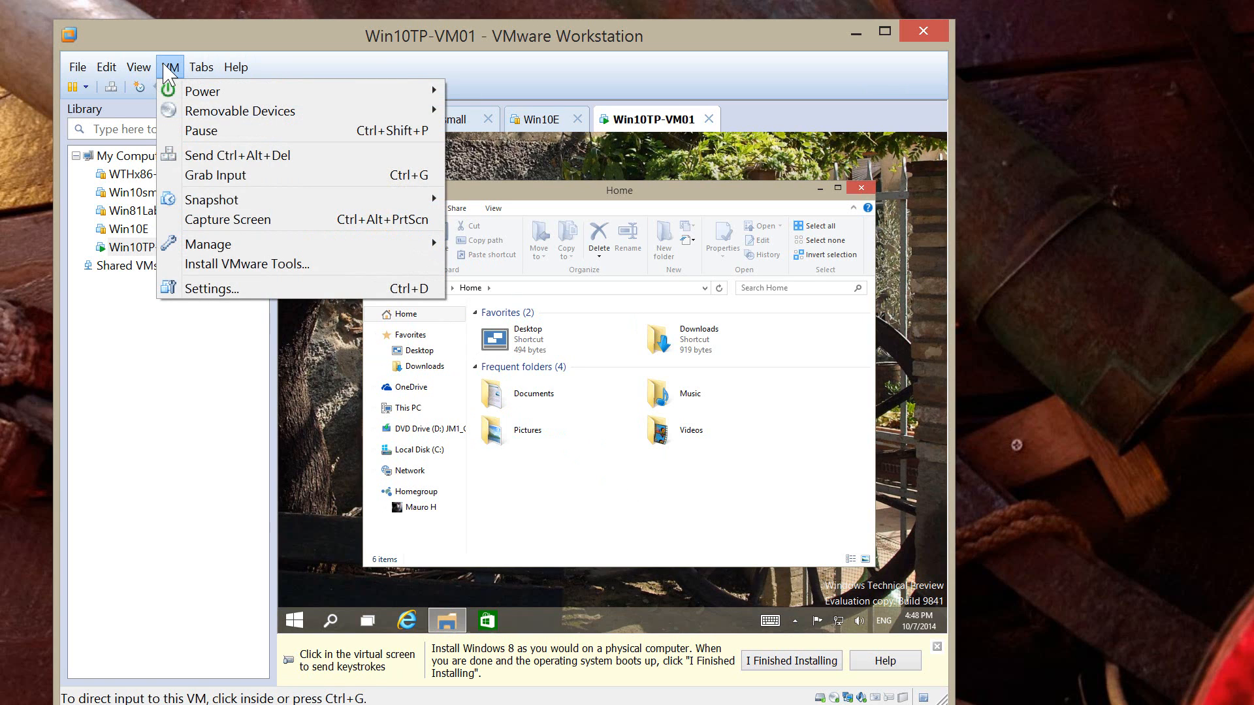
pyautogui.moveTo(185, 103)
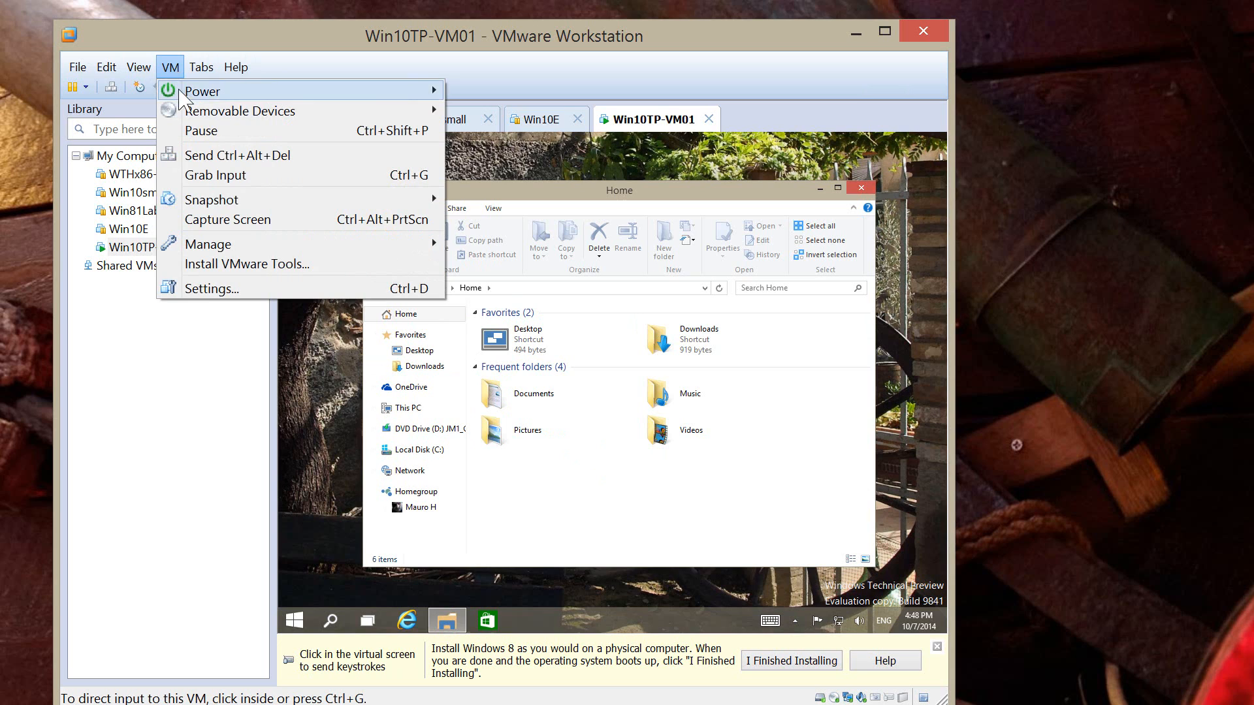
pyautogui.moveTo(236, 280)
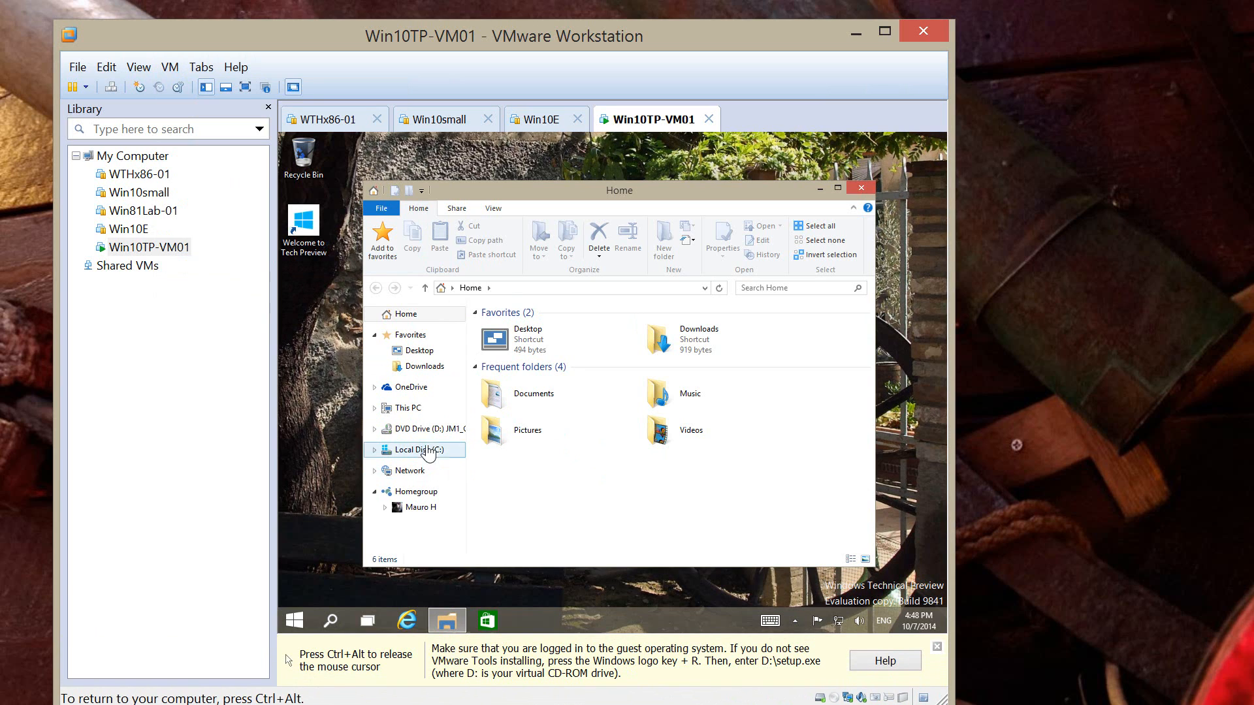
pyautogui.moveTo(426, 435)
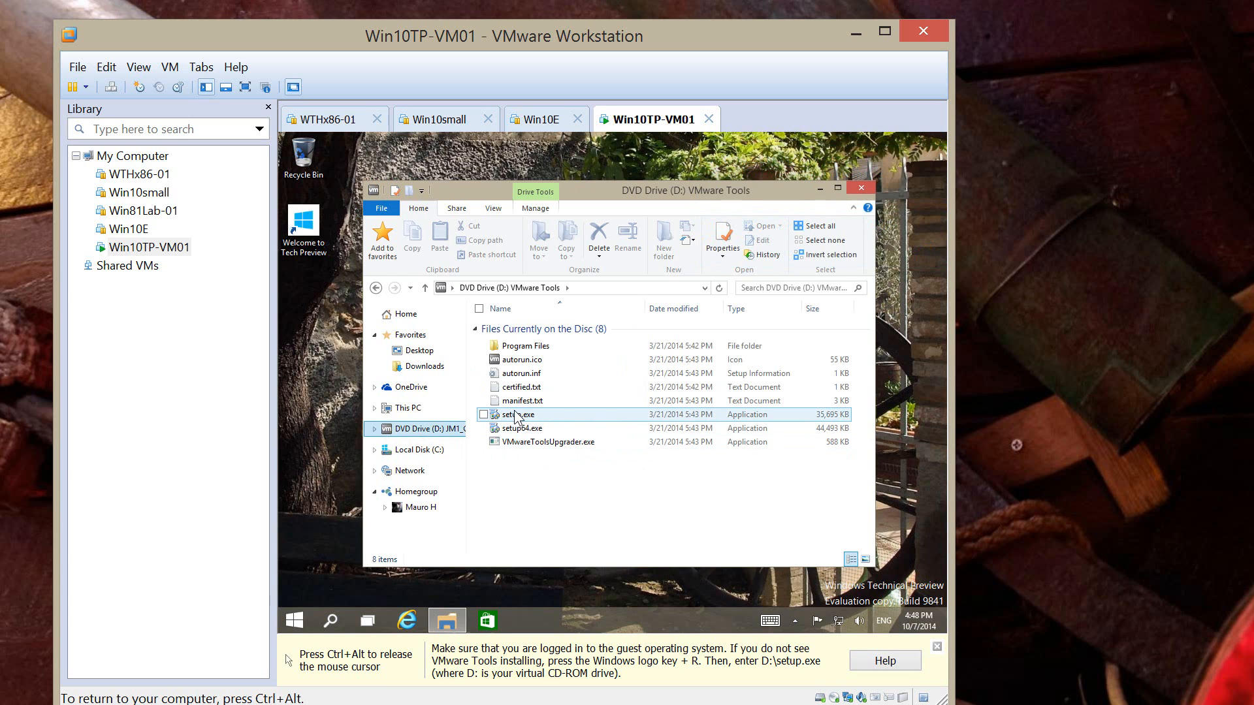
# Run setup.exe from the VMware Tools disc and allow it through User Account Control.
pyautogui.doubleClick(511, 414)
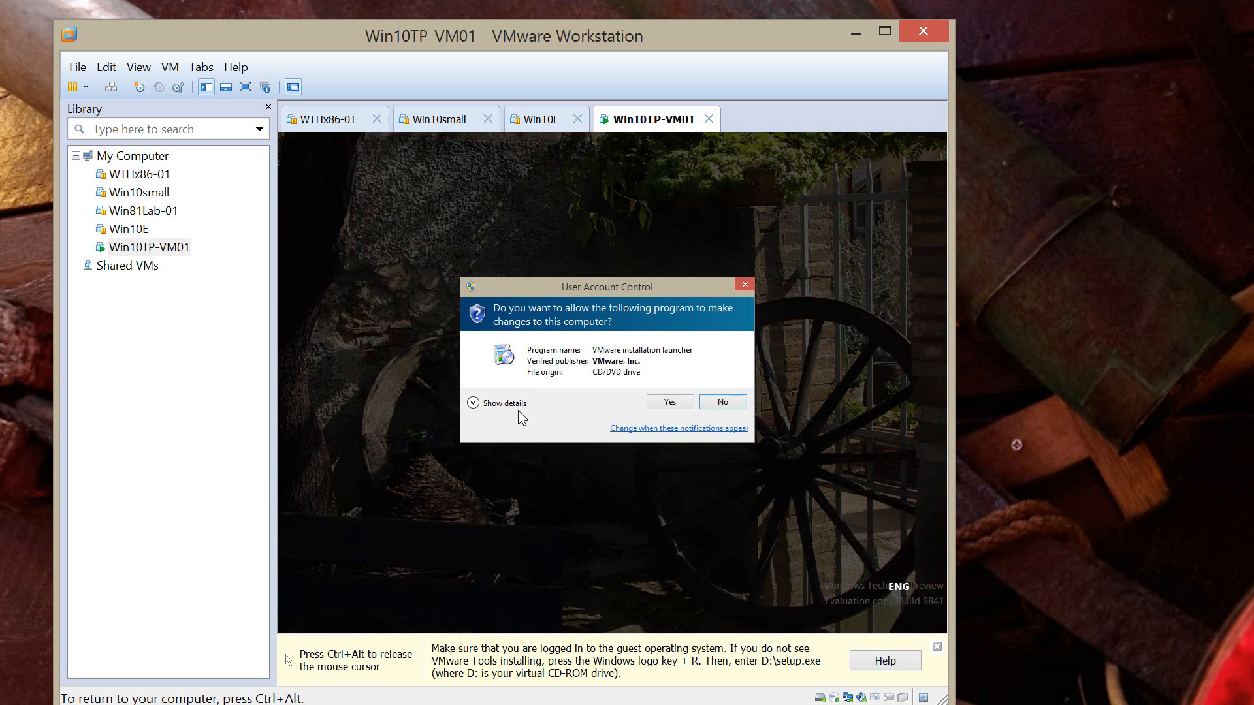
pyautogui.moveTo(679, 406)
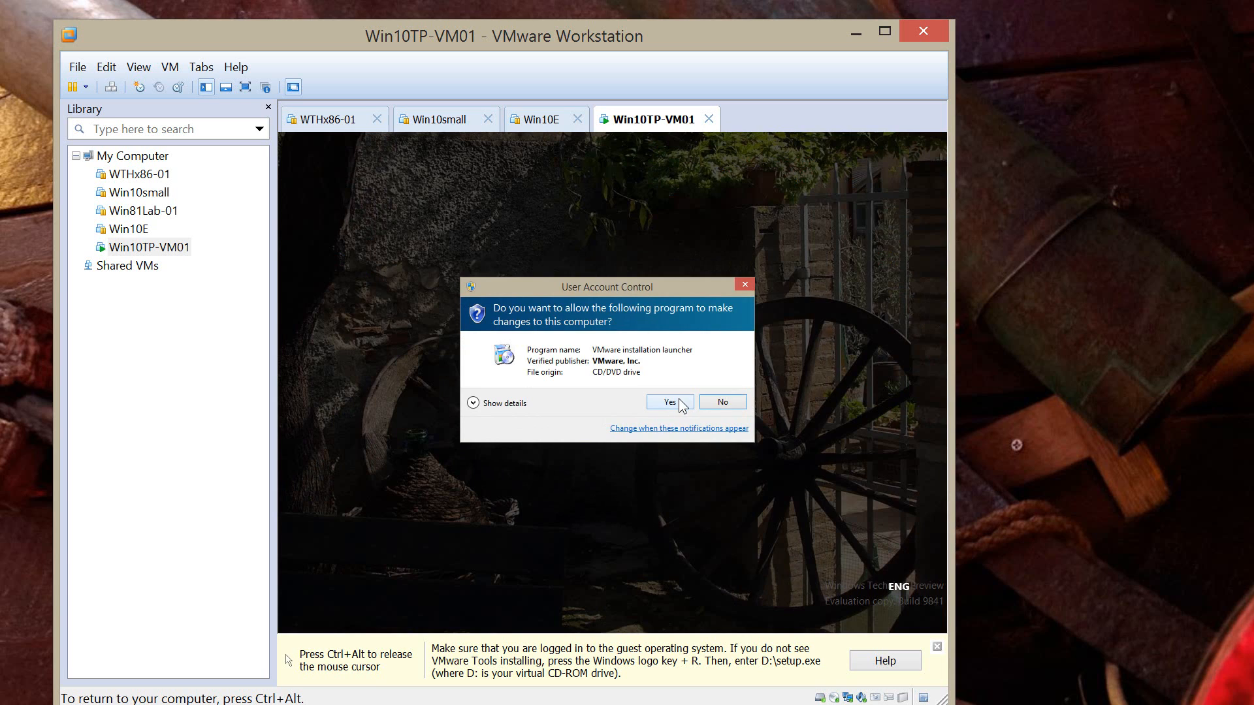
pyautogui.click(670, 403)
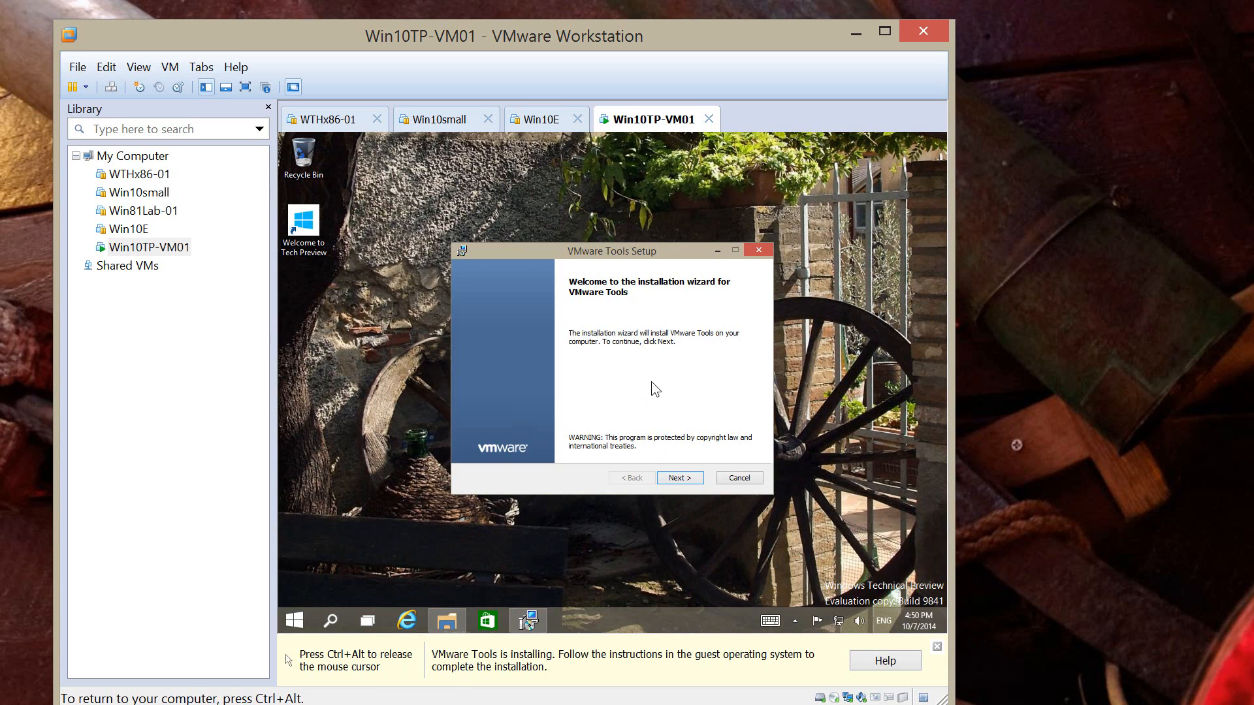
pyautogui.moveTo(679, 478)
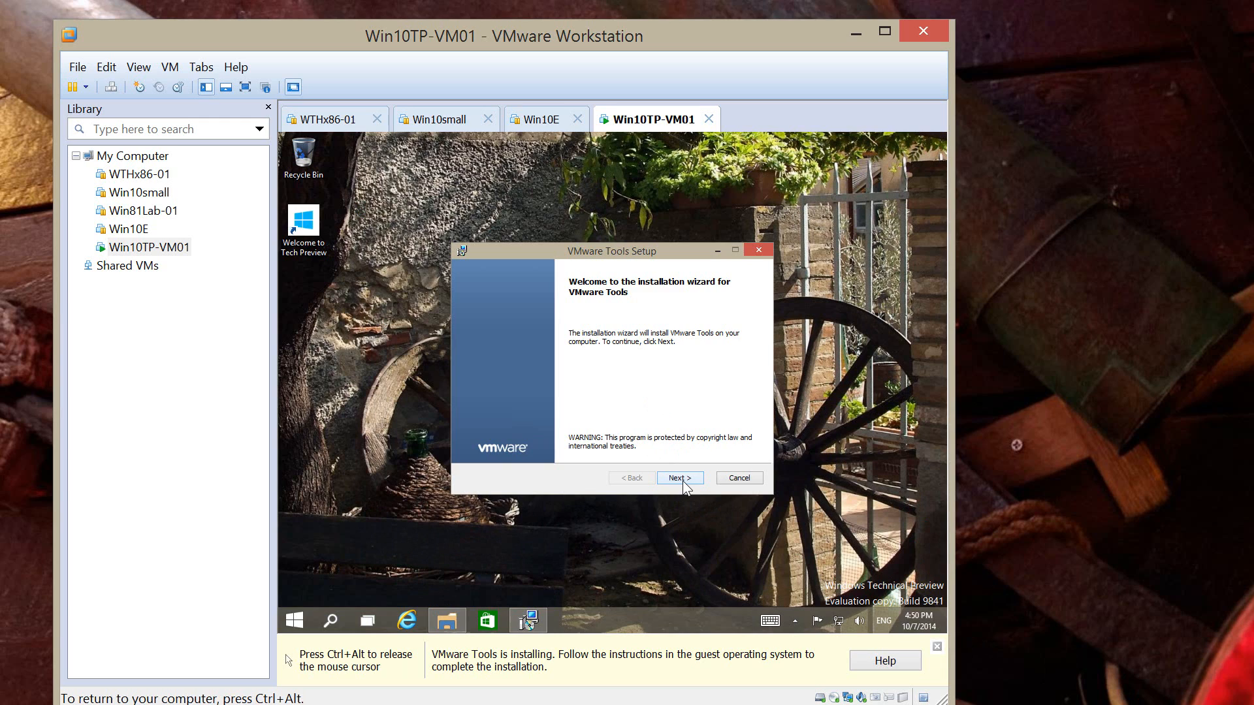
# Install VMware Tools with the Typical setup type and finish the wizard.
pyautogui.click(679, 478)
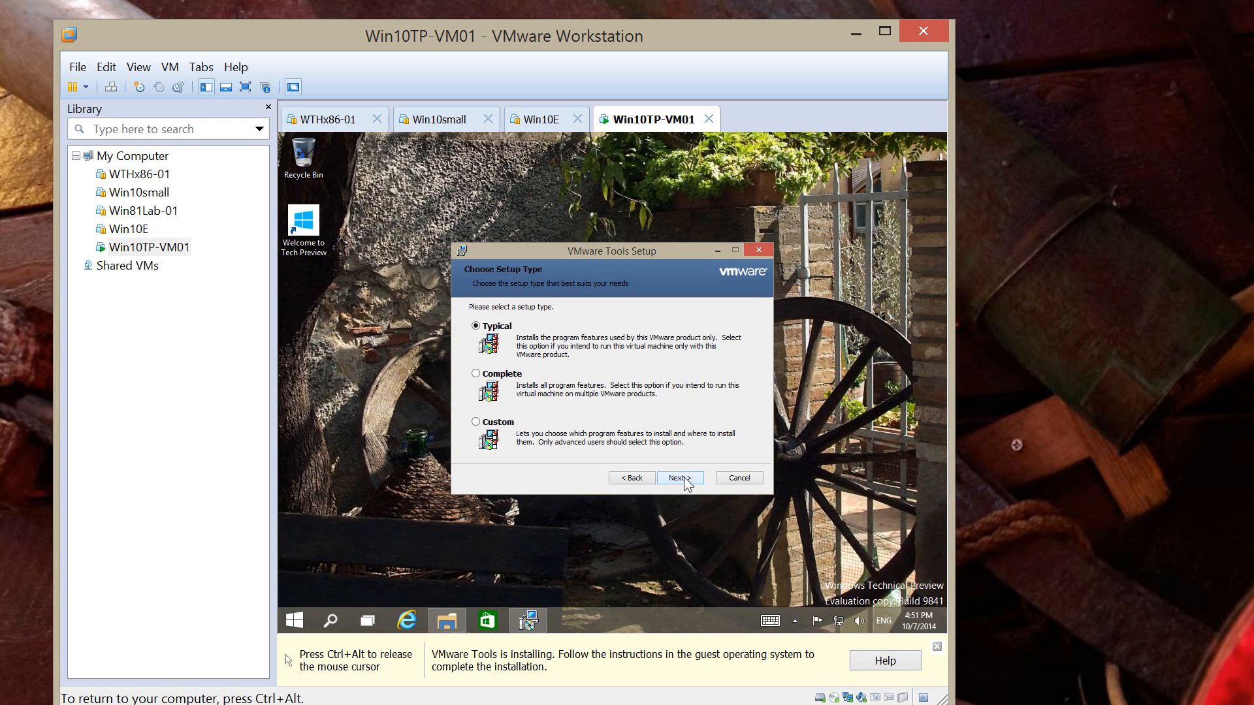
pyautogui.click(679, 478)
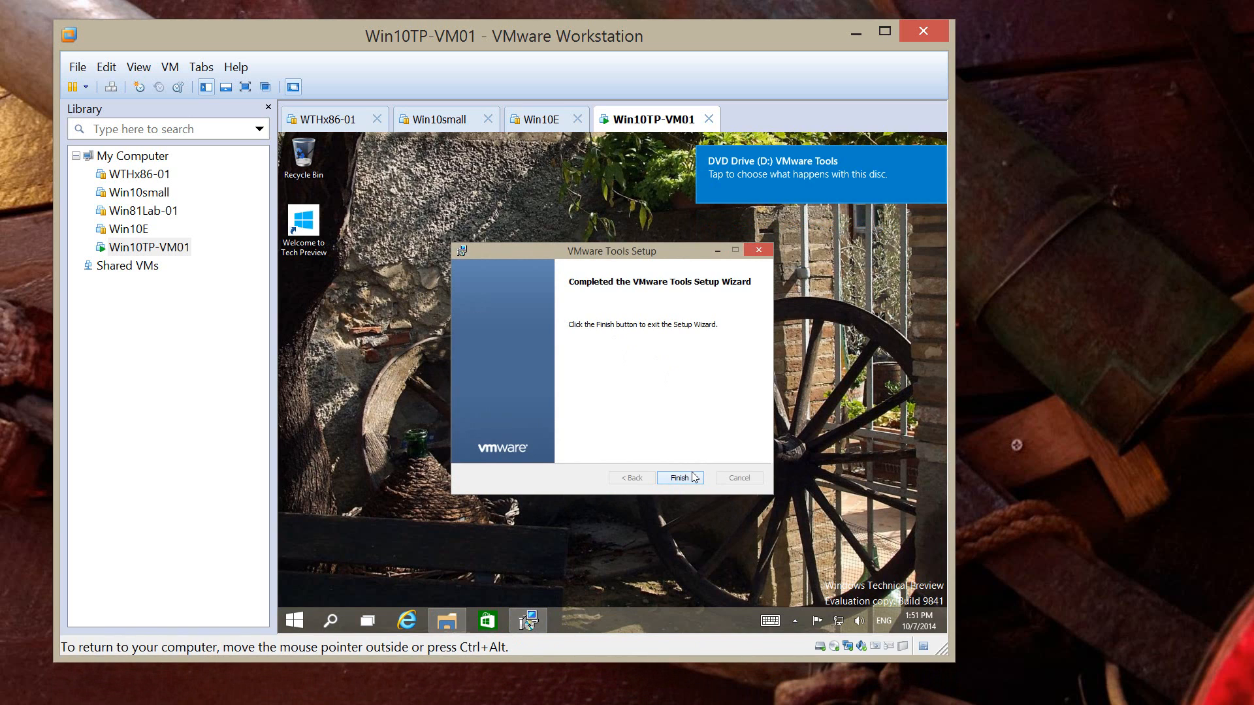
pyautogui.moveTo(692, 486)
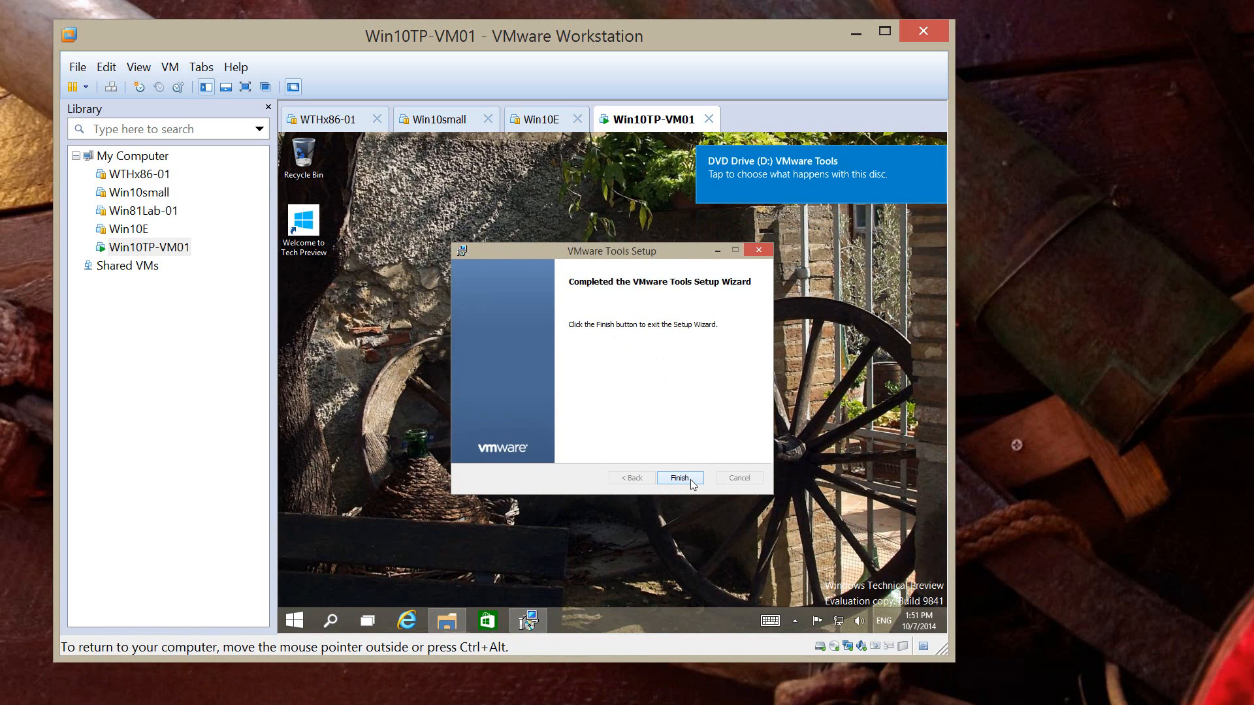
pyautogui.click(679, 478)
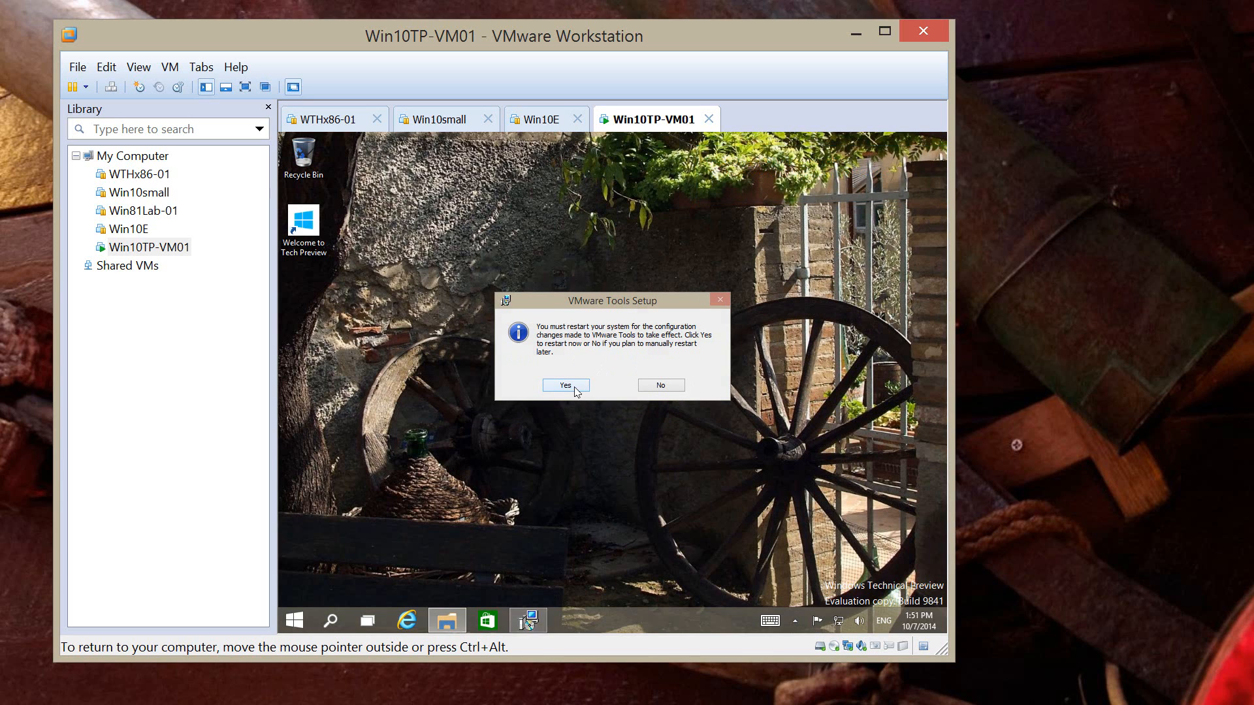
# Confirm Yes to restart the guest so VMware Tools changes take effect.
pyautogui.click(565, 386)
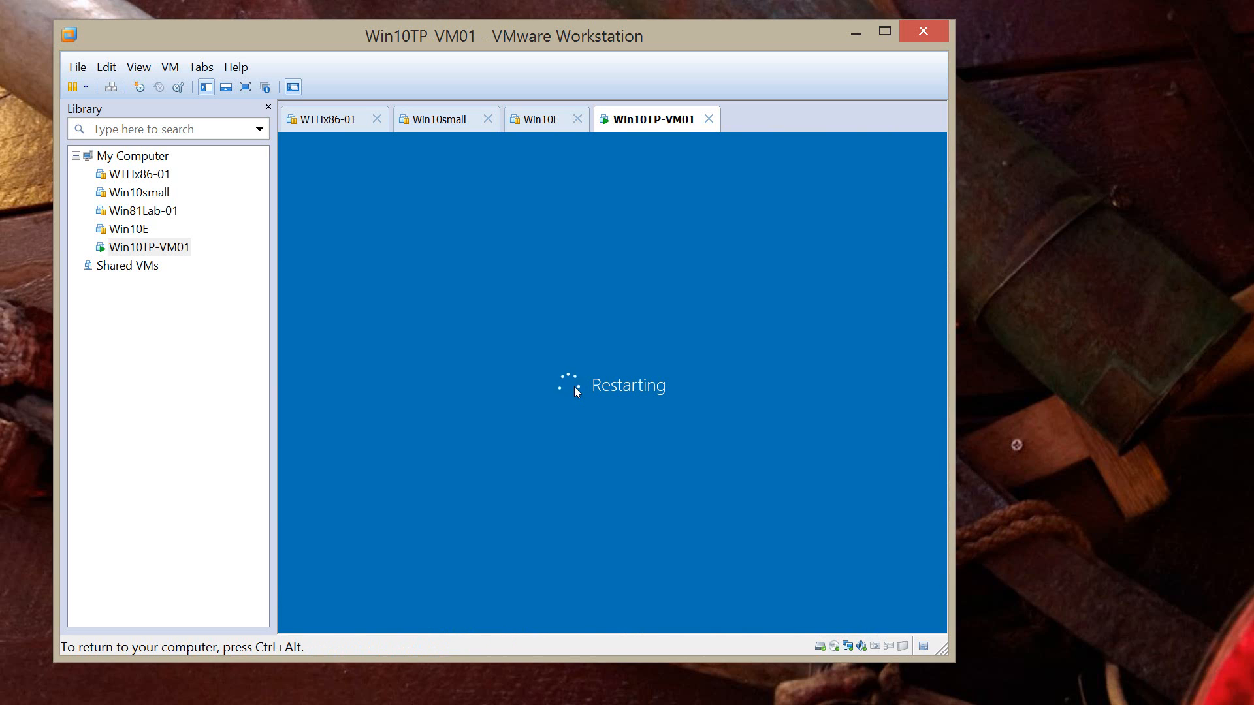